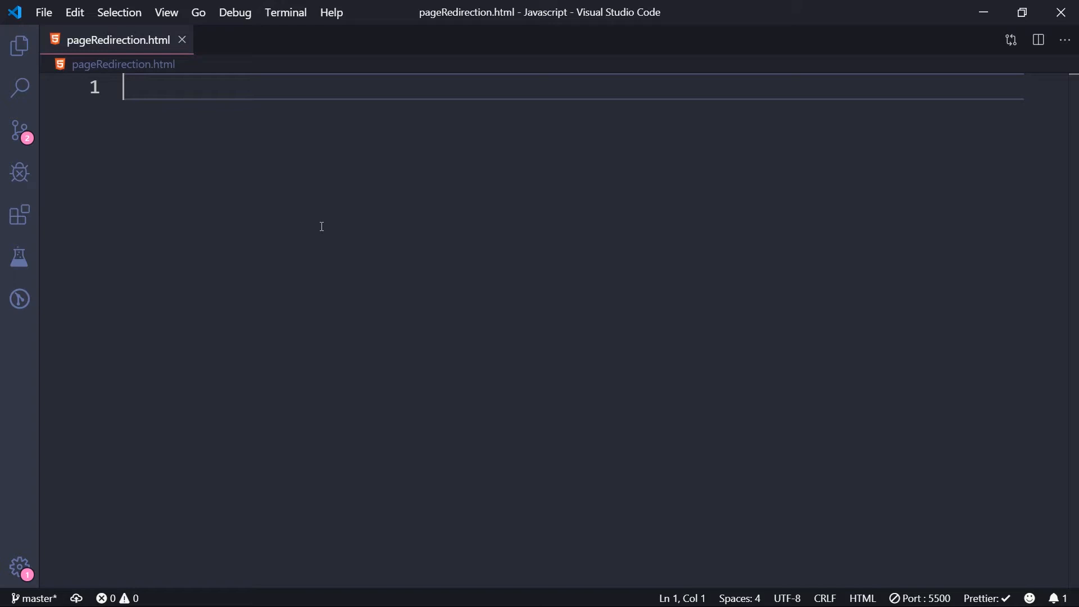
Step: Expand the html:5 boilerplate and delete its three meta tag lines, keeping the Document title
type("html>")
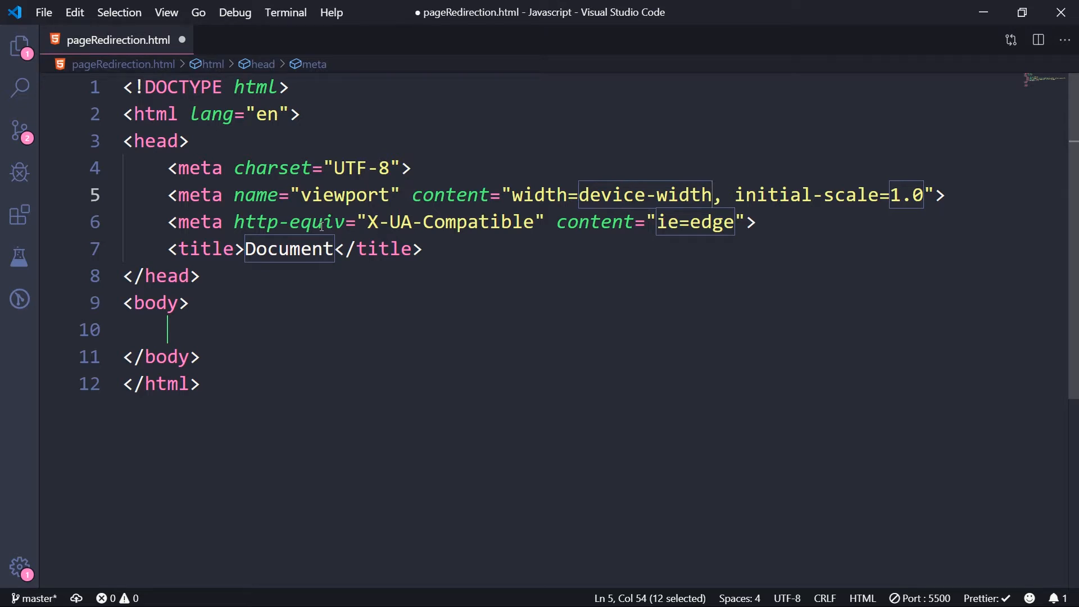
key("ctrl+a")
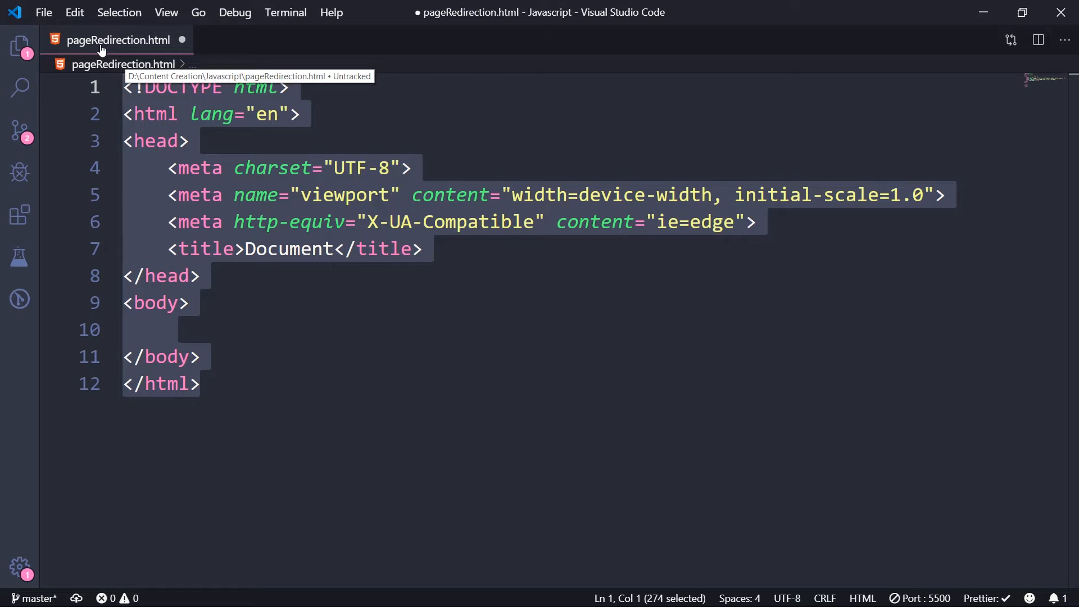
mouse_move(174, 186)
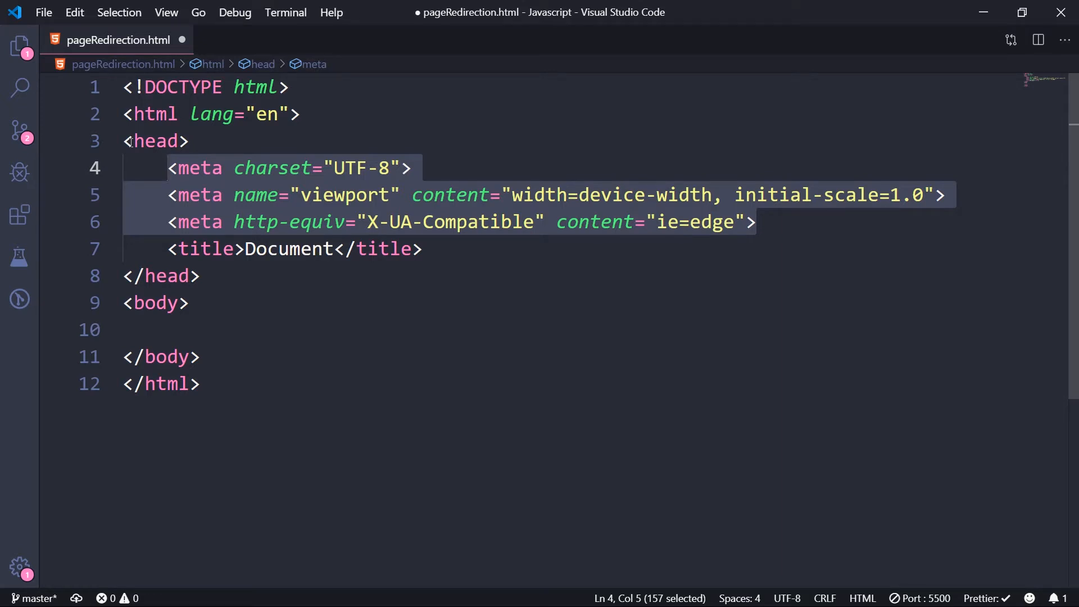
key("Delete")
type("</")
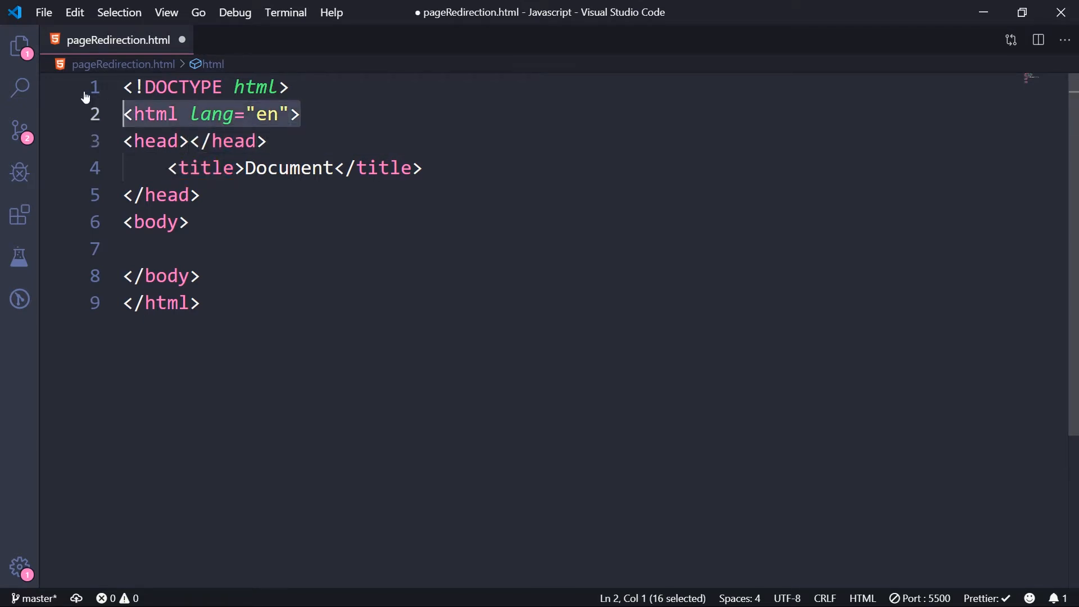
Step: Remove lang="en" and add a "Click Me To Redirect" button input above an empty script block
key("Delete")
type("<script></script>")
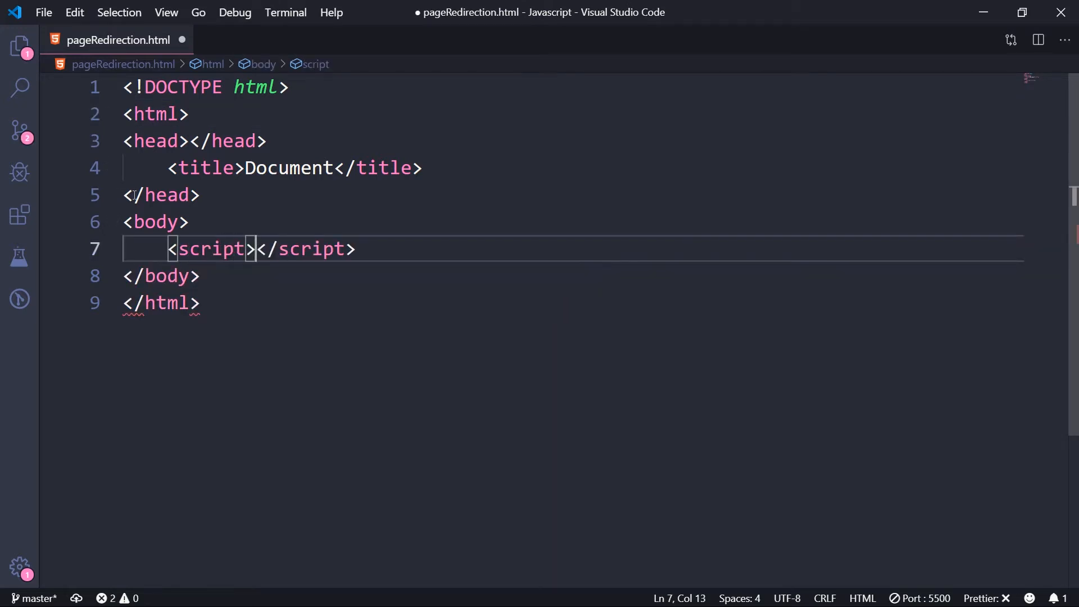
key("Enter")
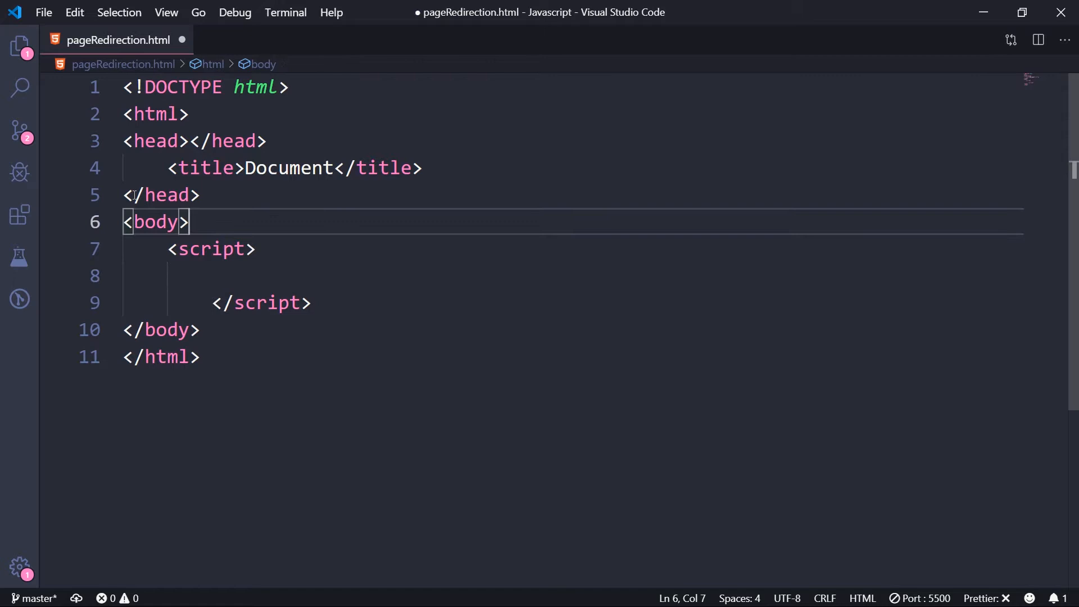
type("<input type=\"button")
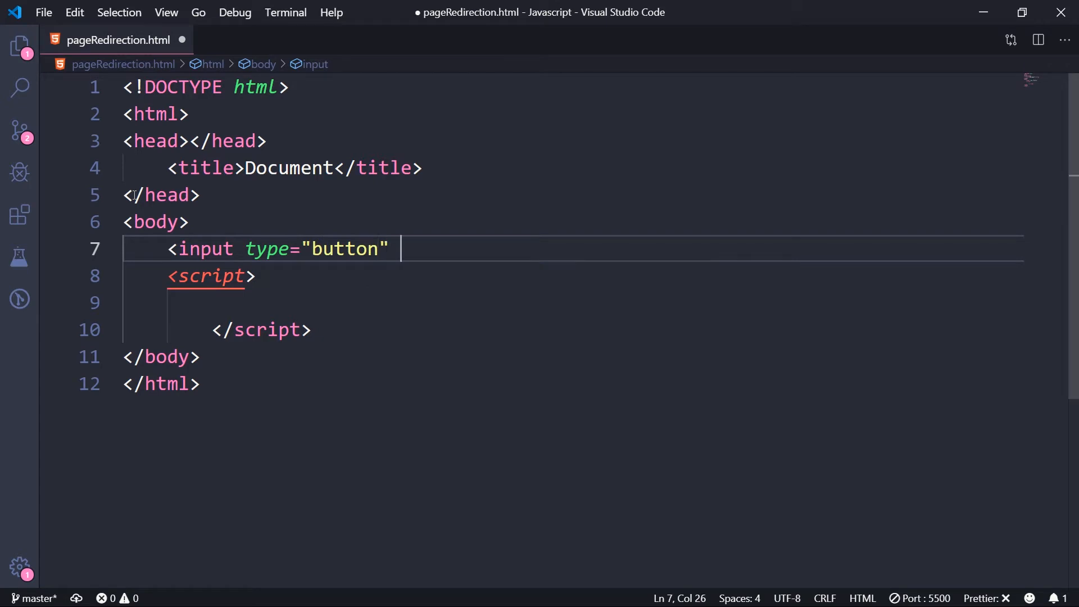
type("value=\"\"")
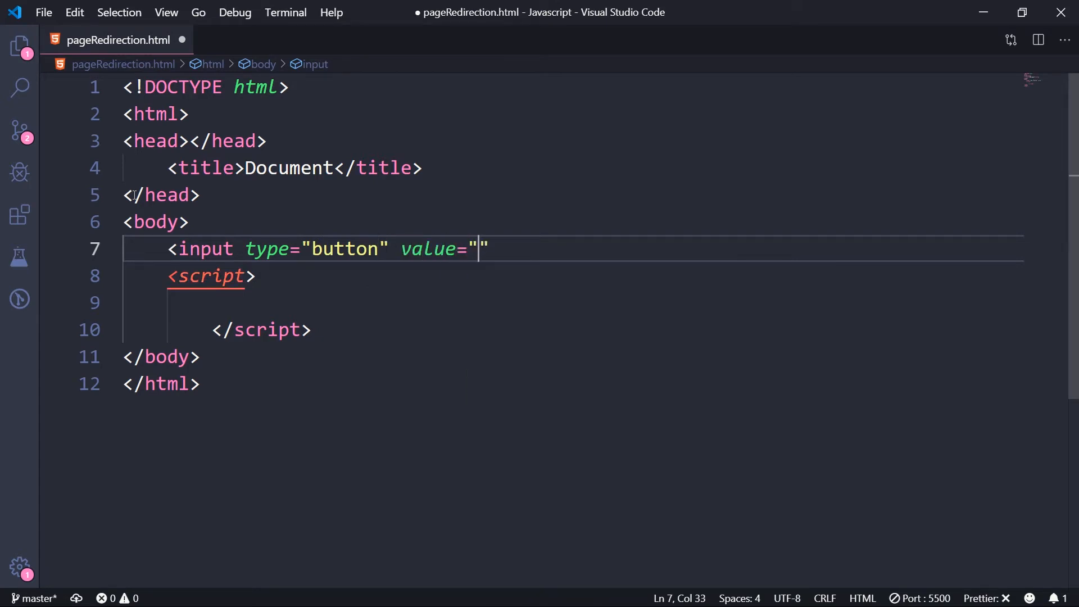
type("Click Me")
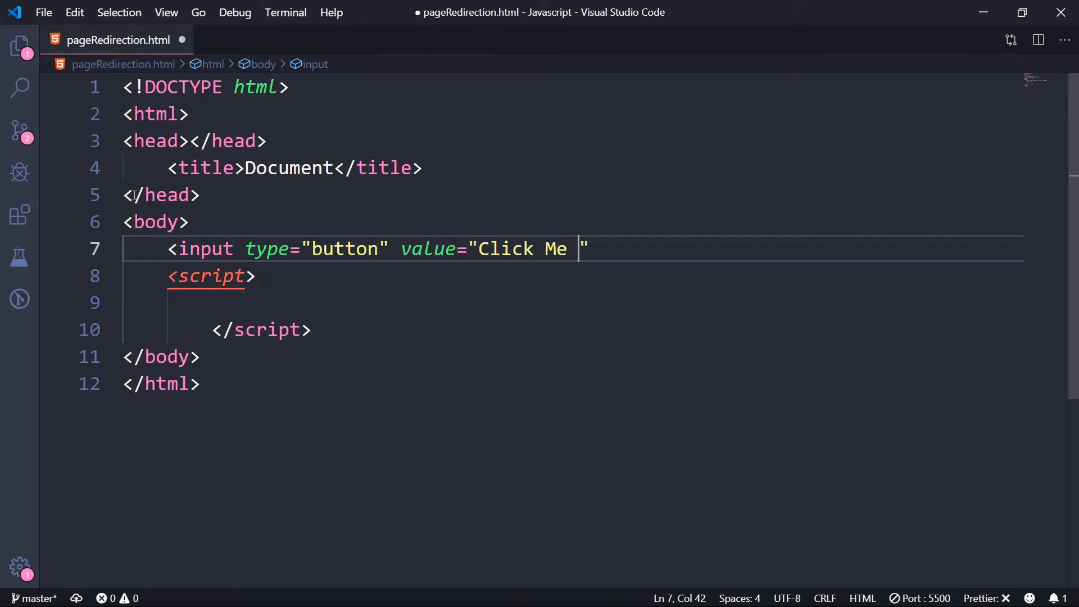
type("To Redirec")
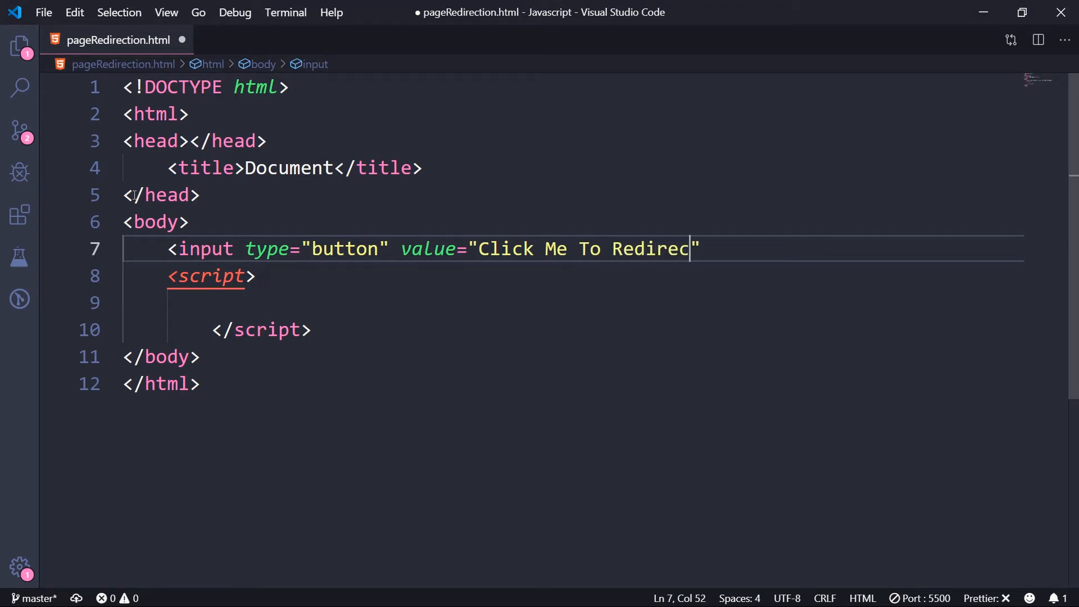
key("enter")
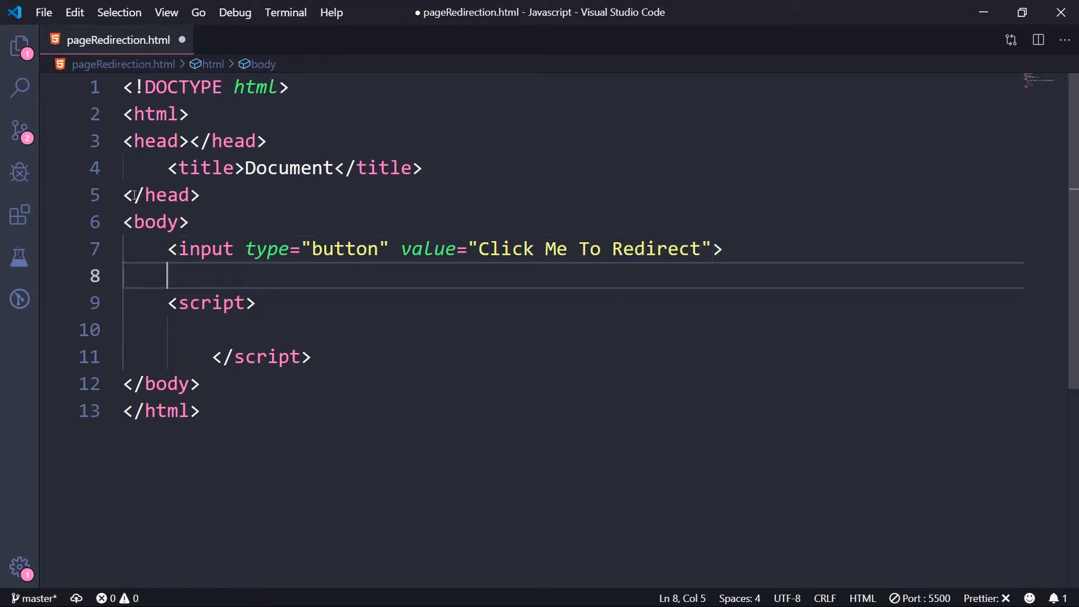
Step: Give the button an onclick="redirection()" attribute
left_click(214, 329)
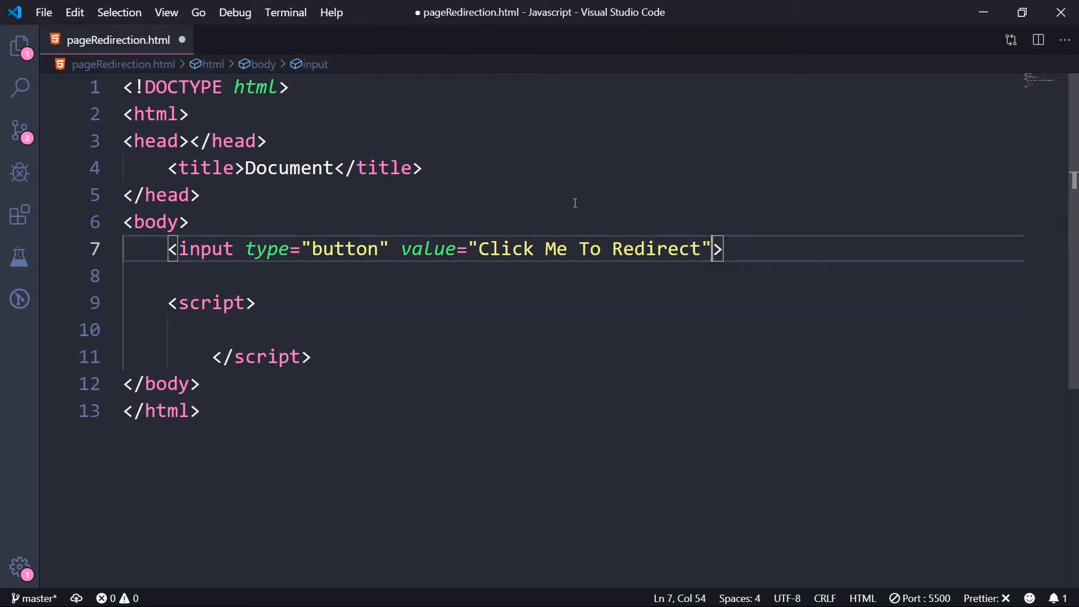
type("onclick=\"\"")
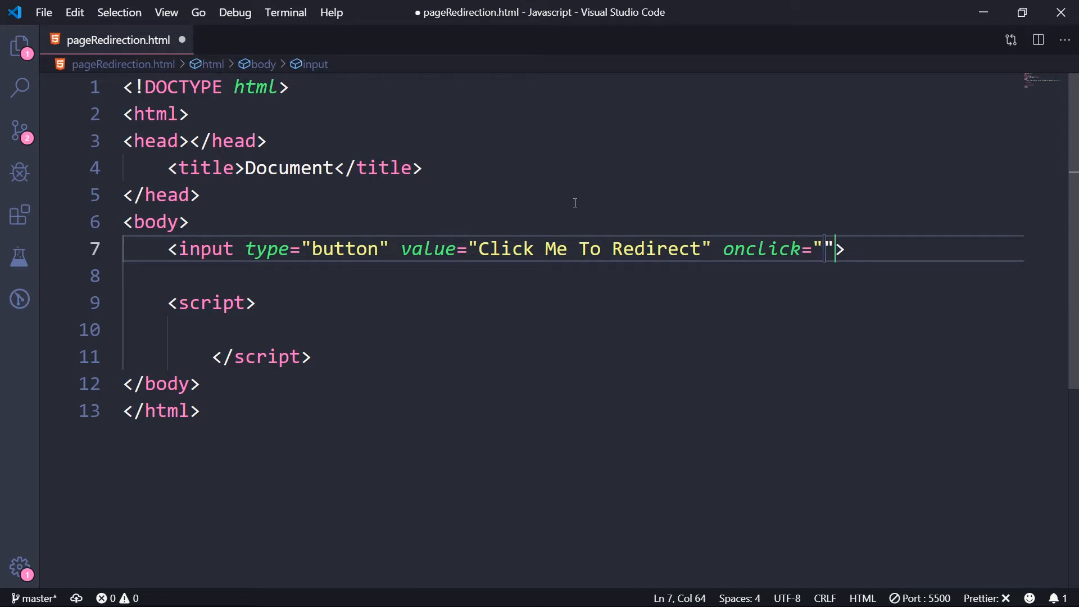
type("redire")
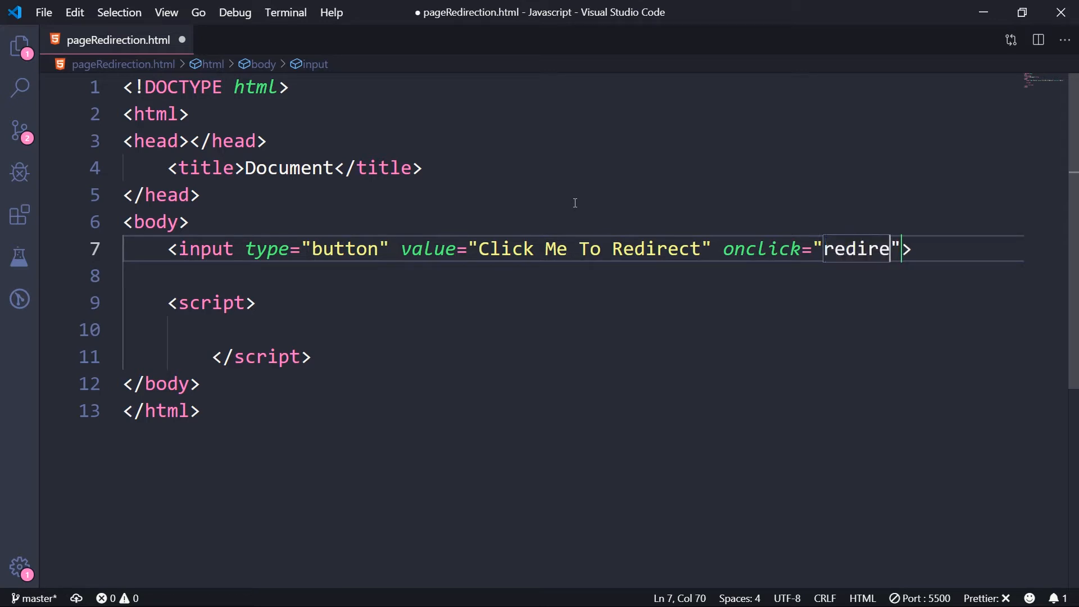
type("ction(")
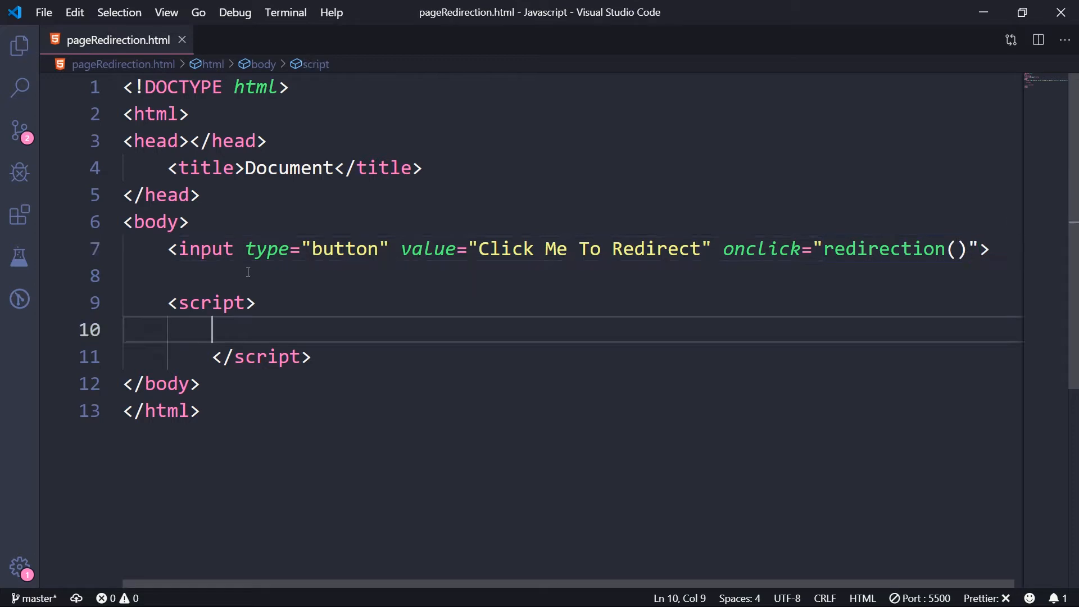
type("f")
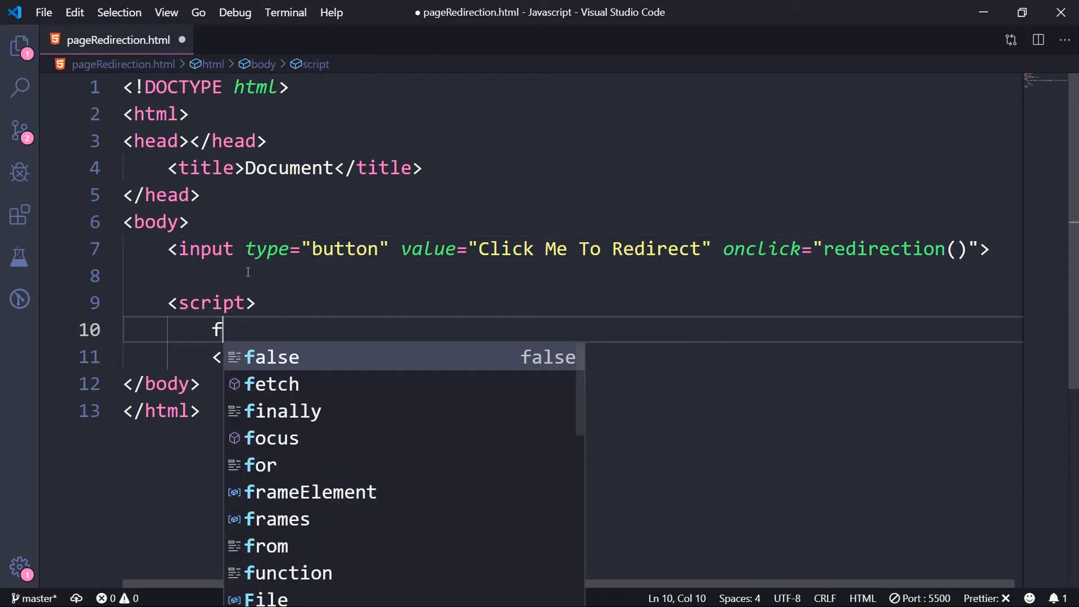
type("unction redirection(")
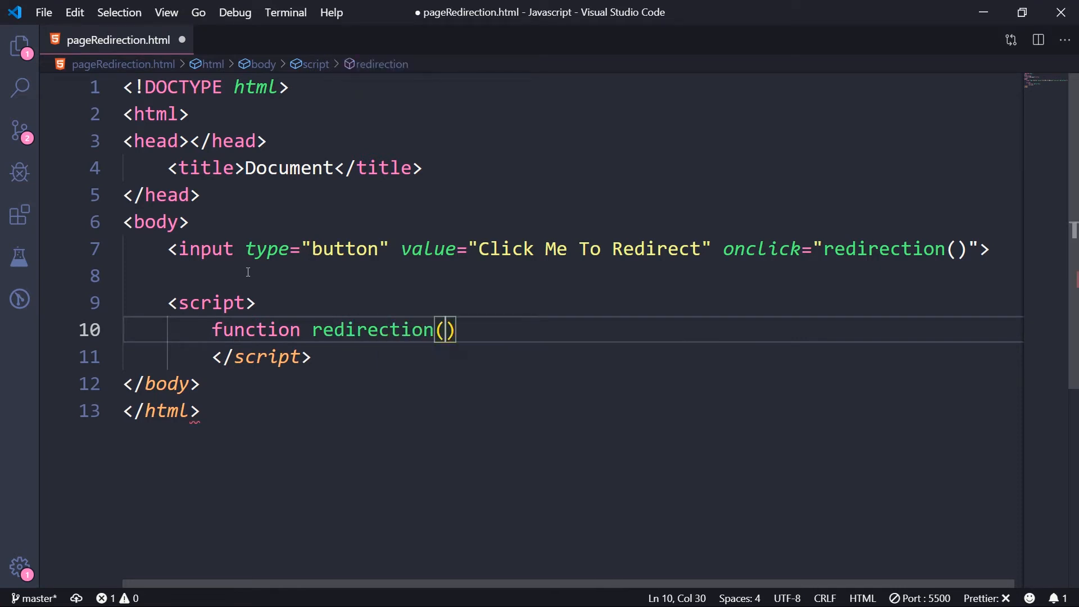
type("{")
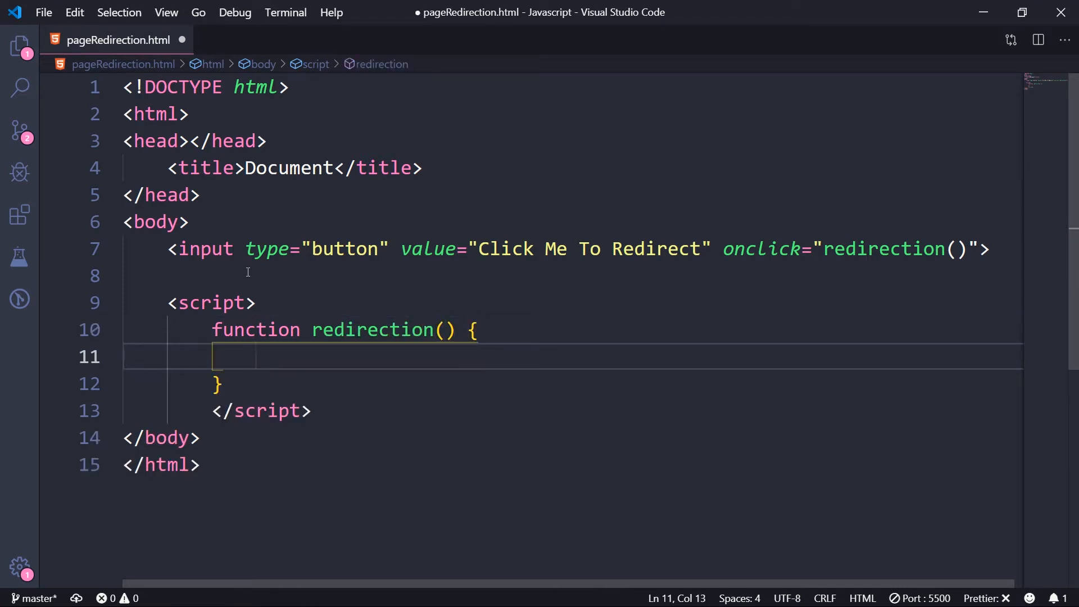
type("window.")
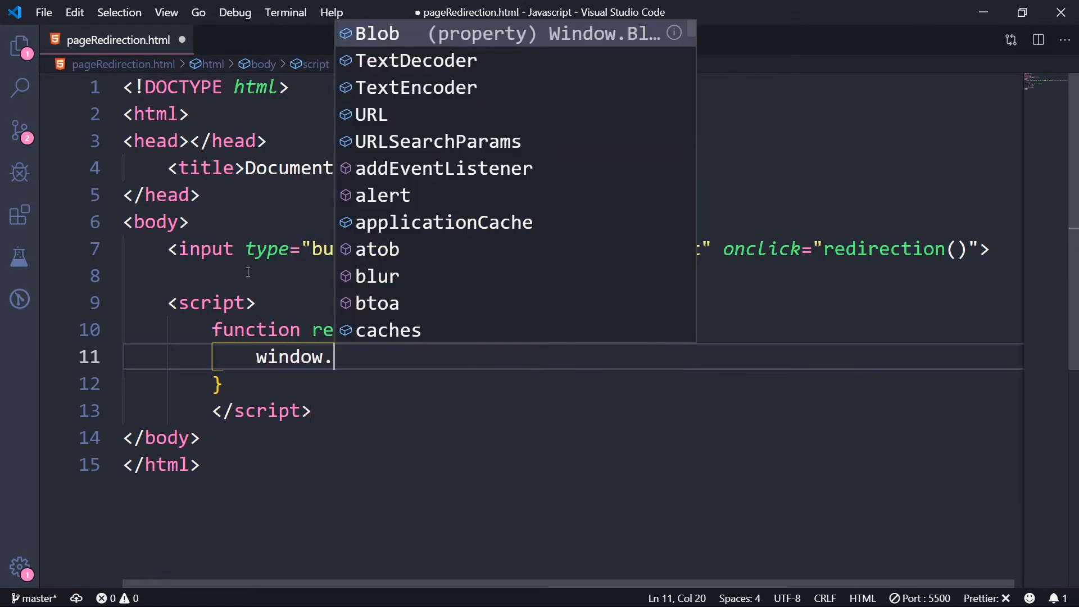
type("location = \"")
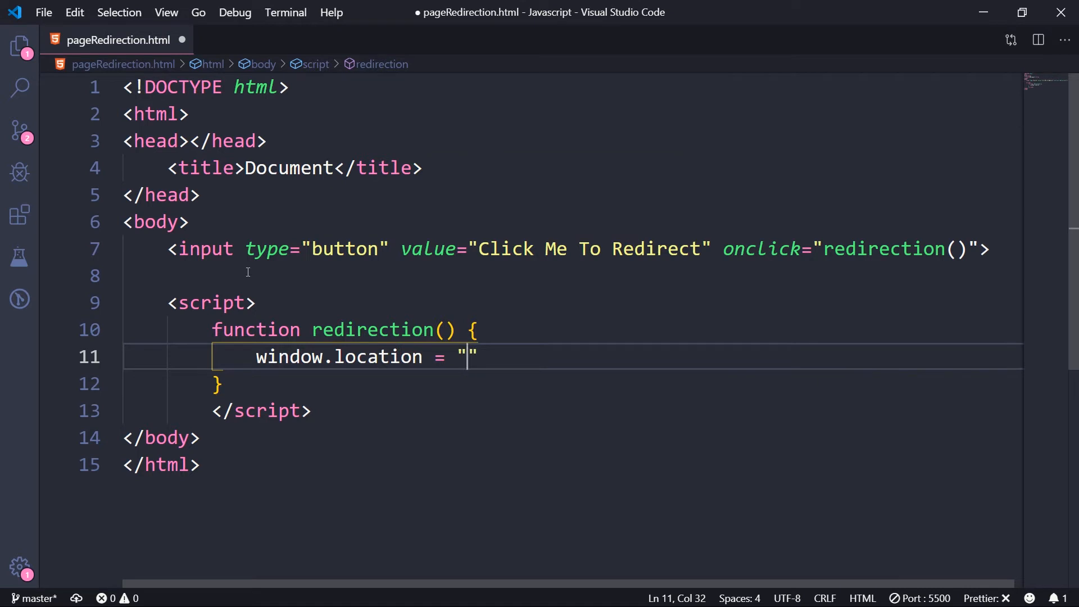
type("https")
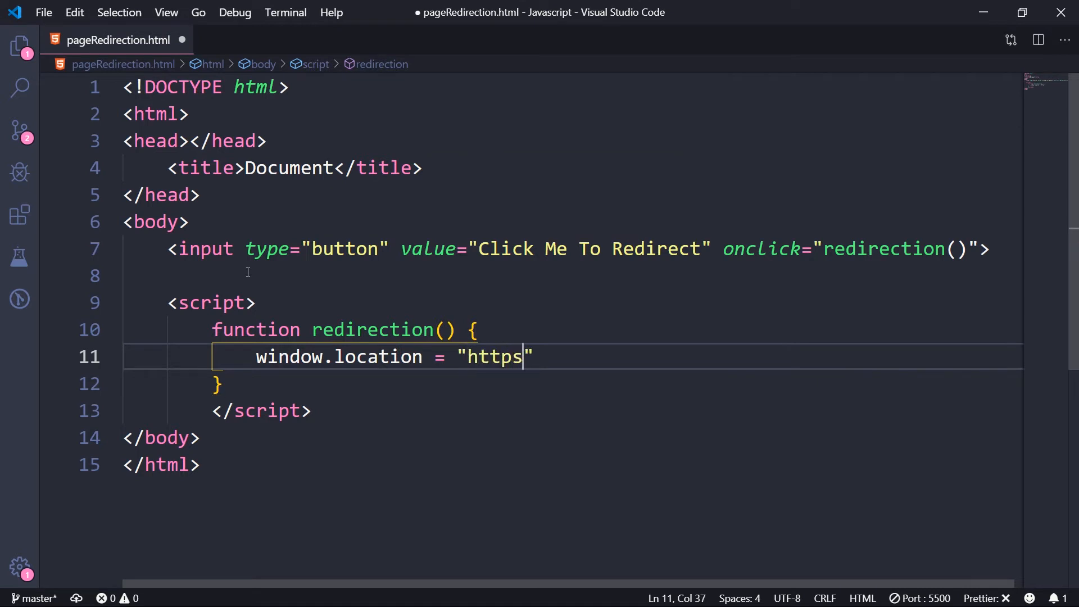
type("://google")
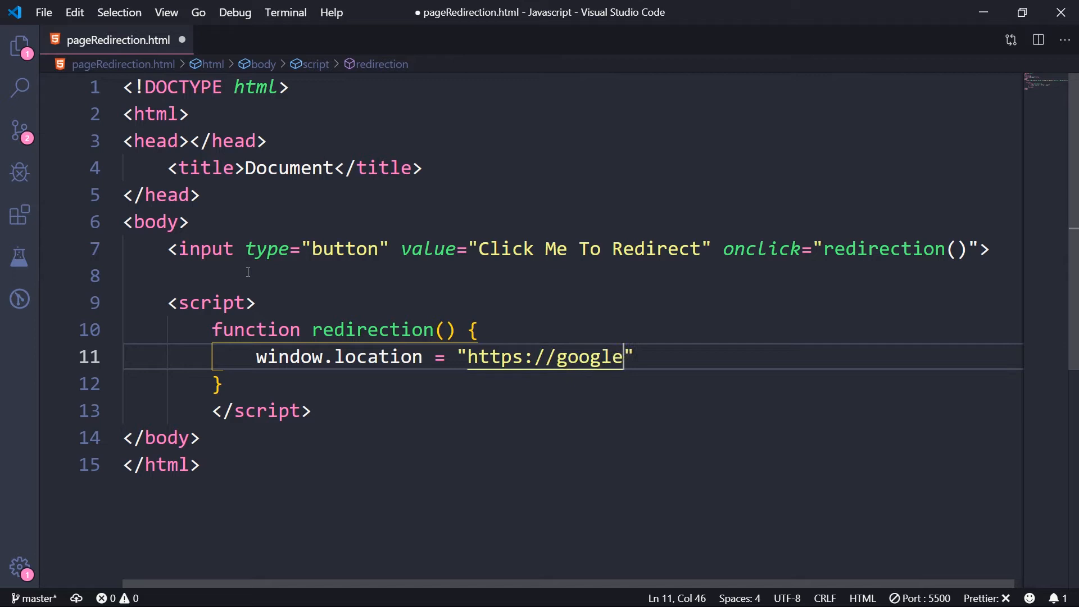
type(".com")
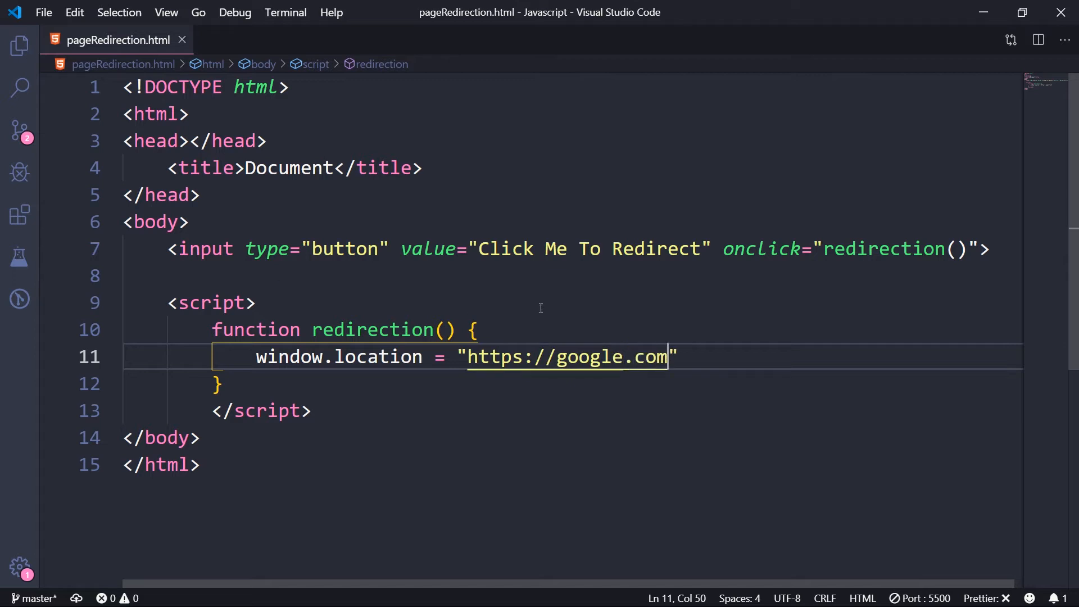
type(";")
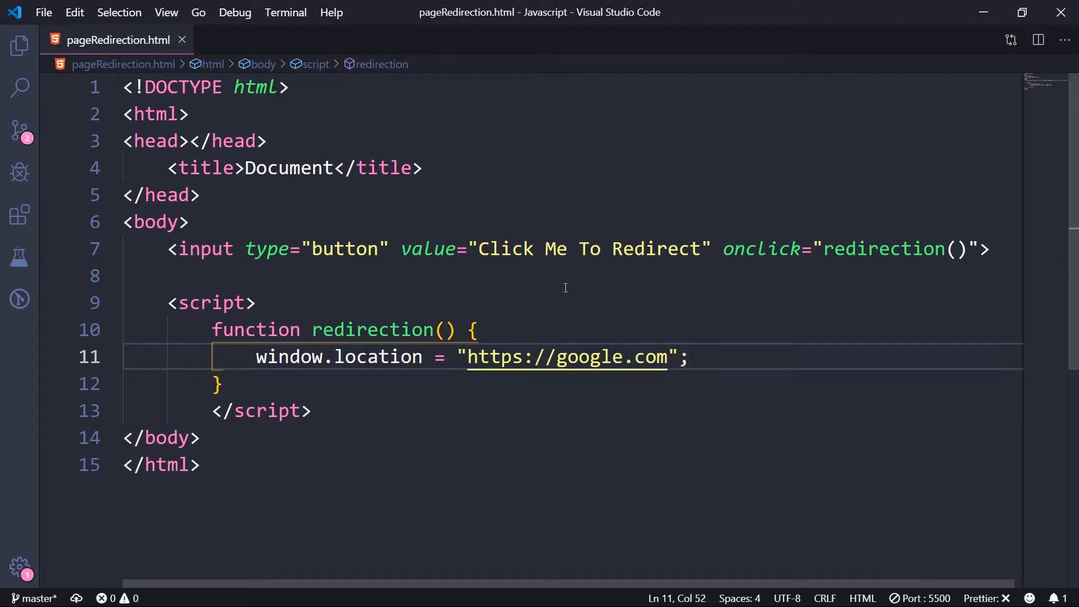
mouse_move(438, 299)
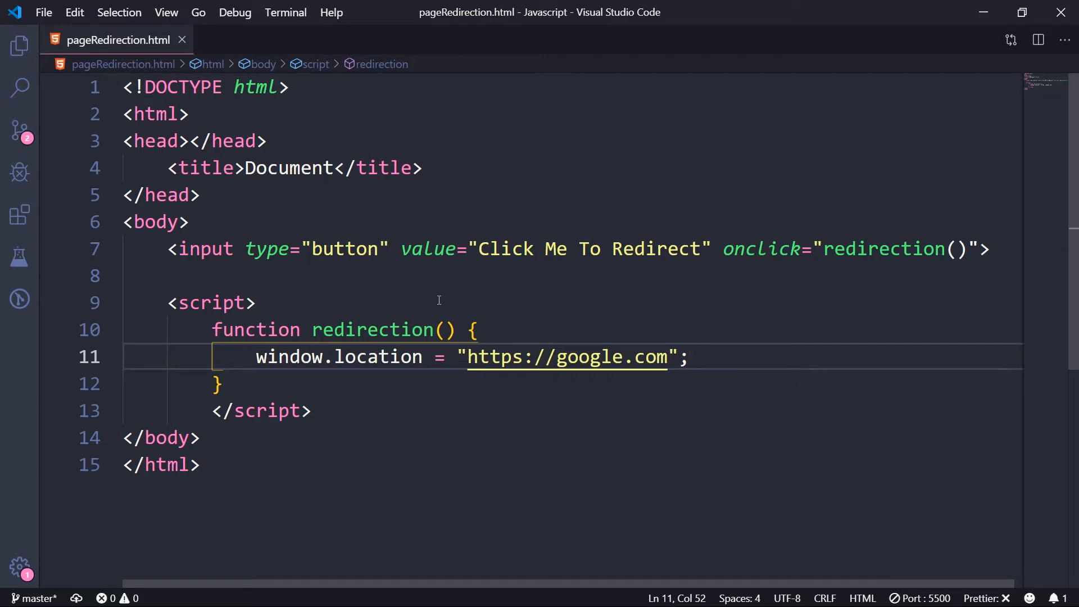
left_click(217, 383)
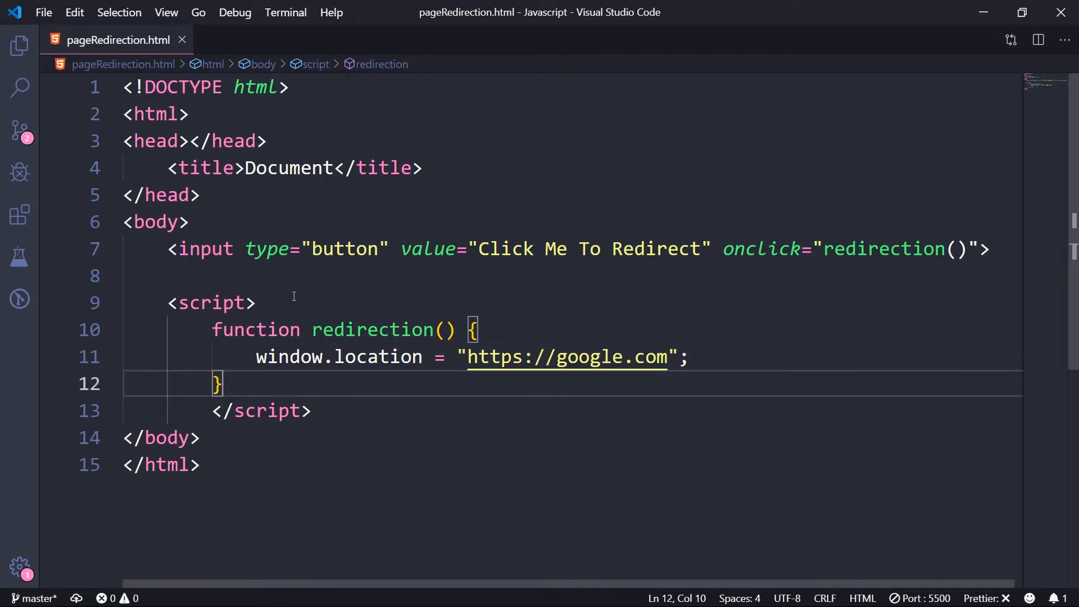
left_click(212, 596)
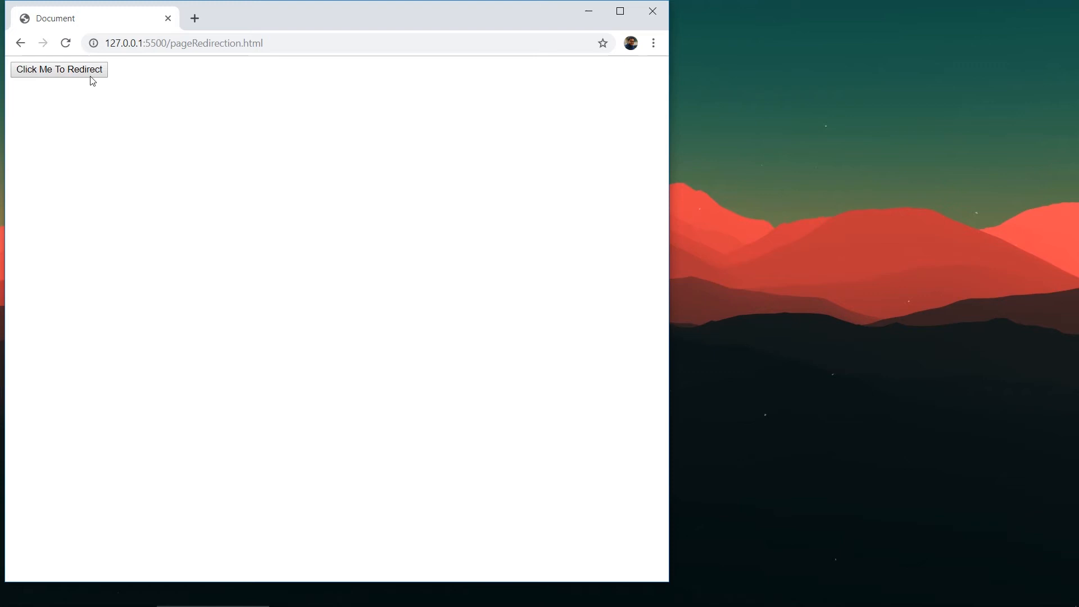
Step: Test the Click Me To Redirect button in Chrome, minimize the browser and return to the editor
left_click(59, 69)
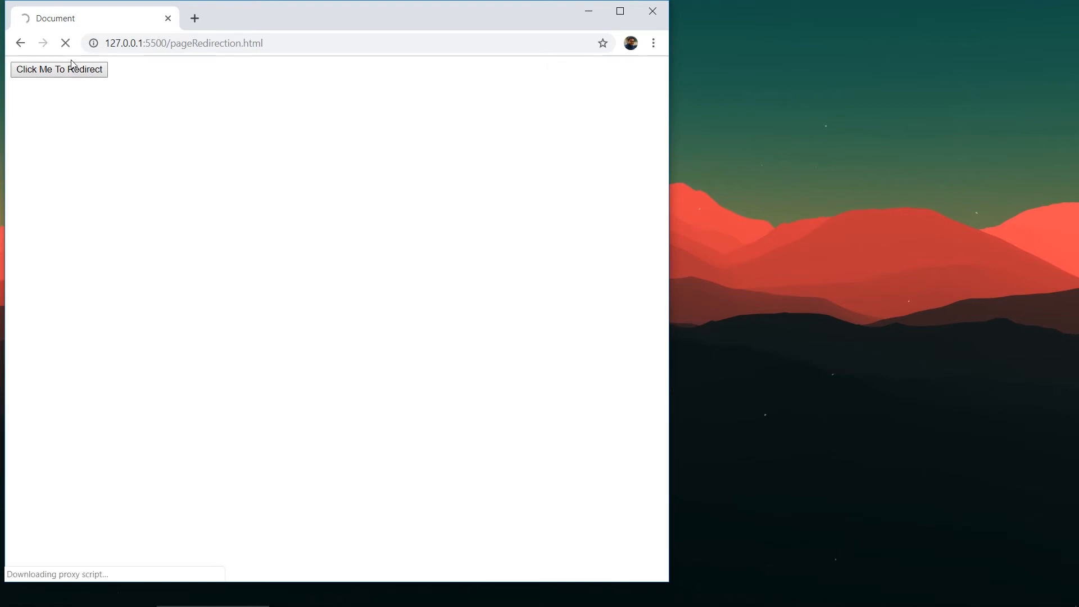
left_click(59, 68)
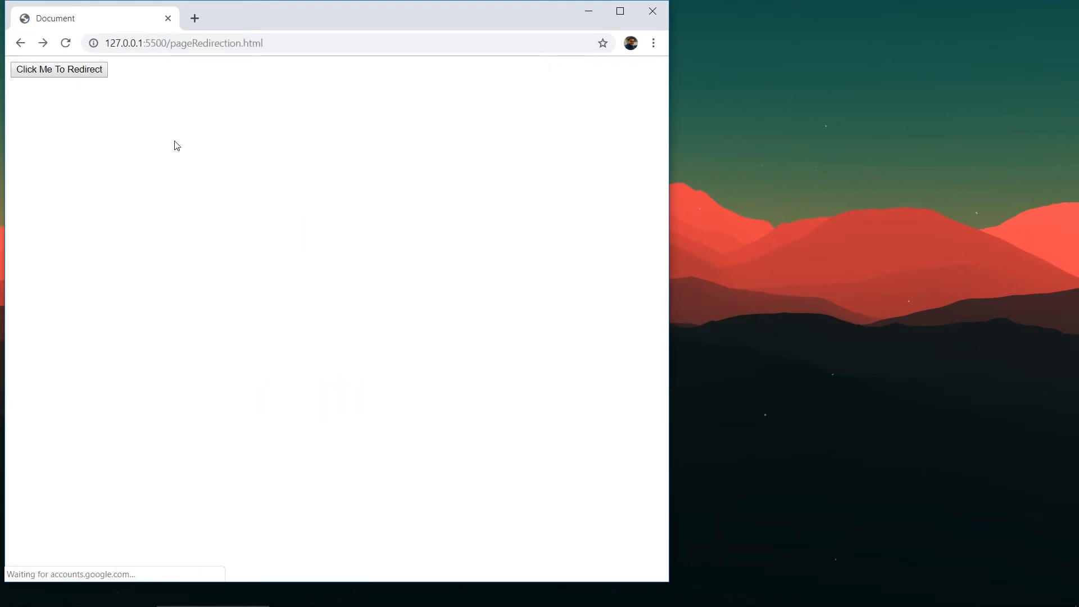
left_click(586, 11)
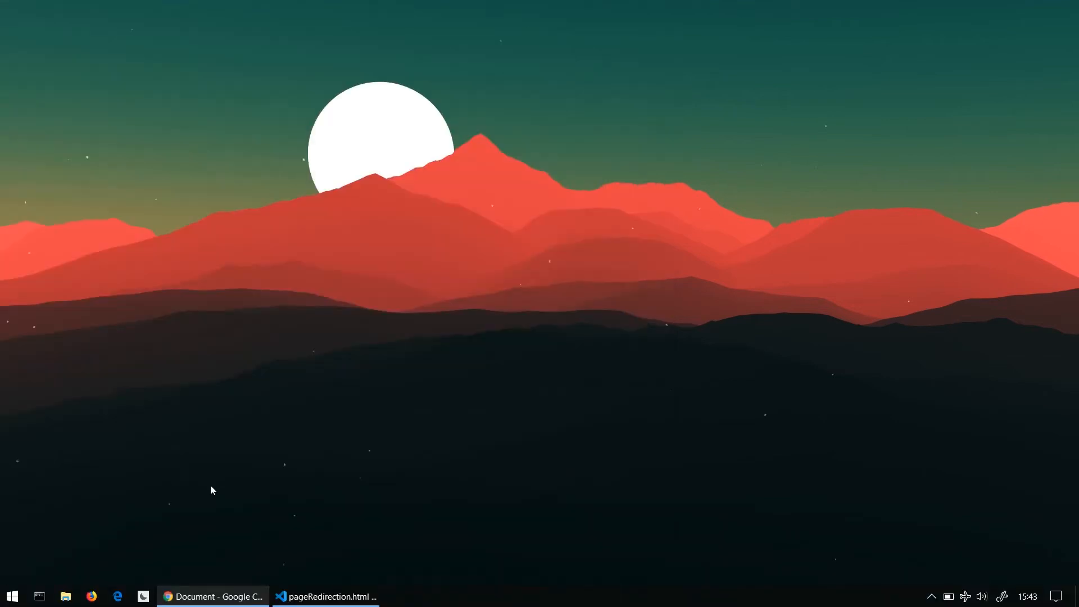
left_click(323, 595)
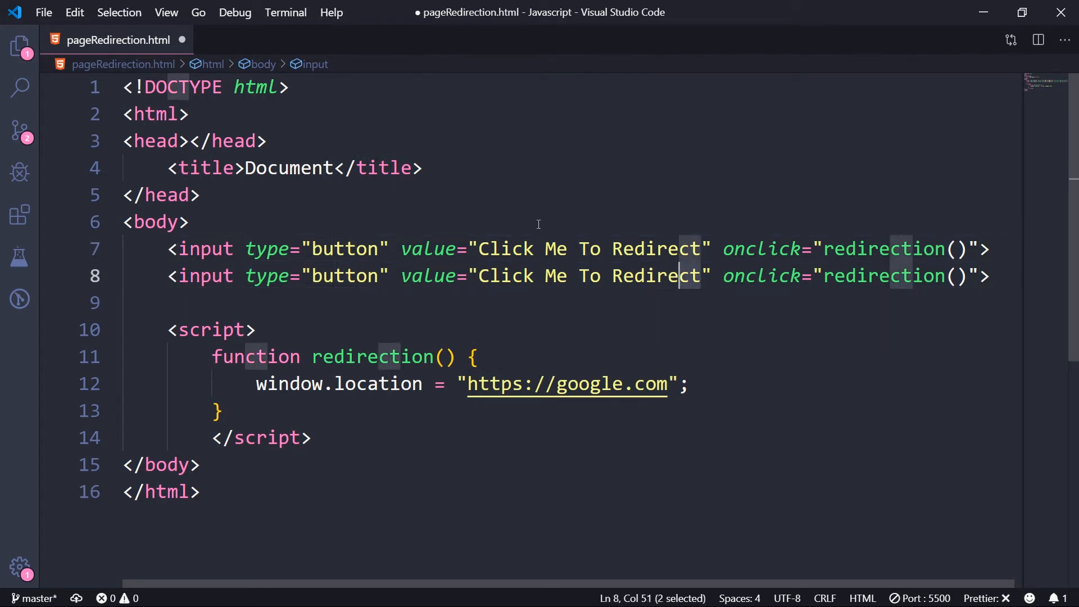
Step: Add a Click Me To ReLoad button calling reload() with window.location.reload(), save, and open a line above the buttons
type("ReLocd")
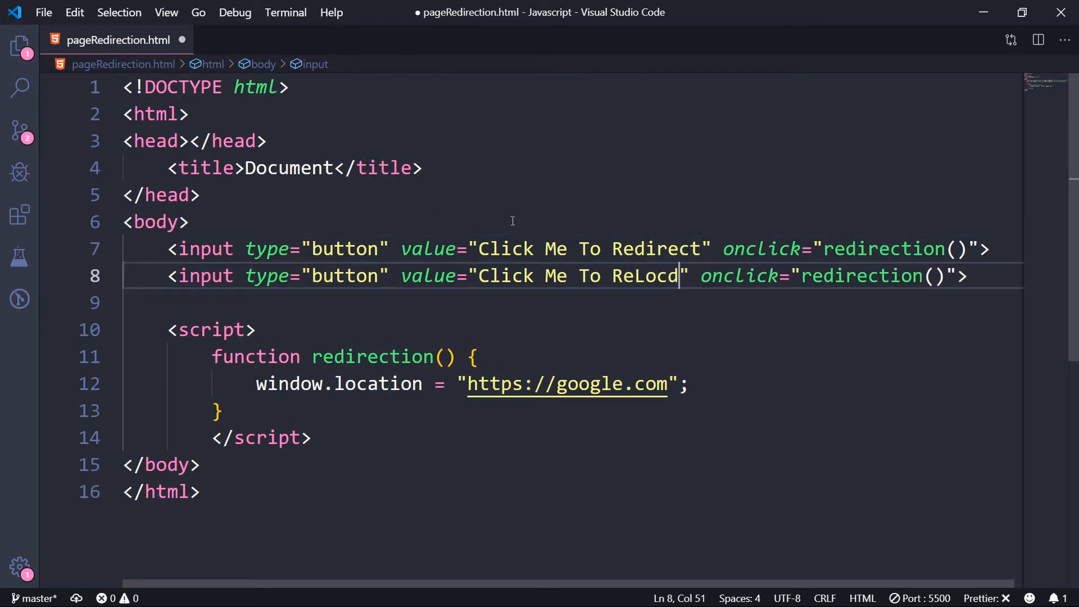
type("a")
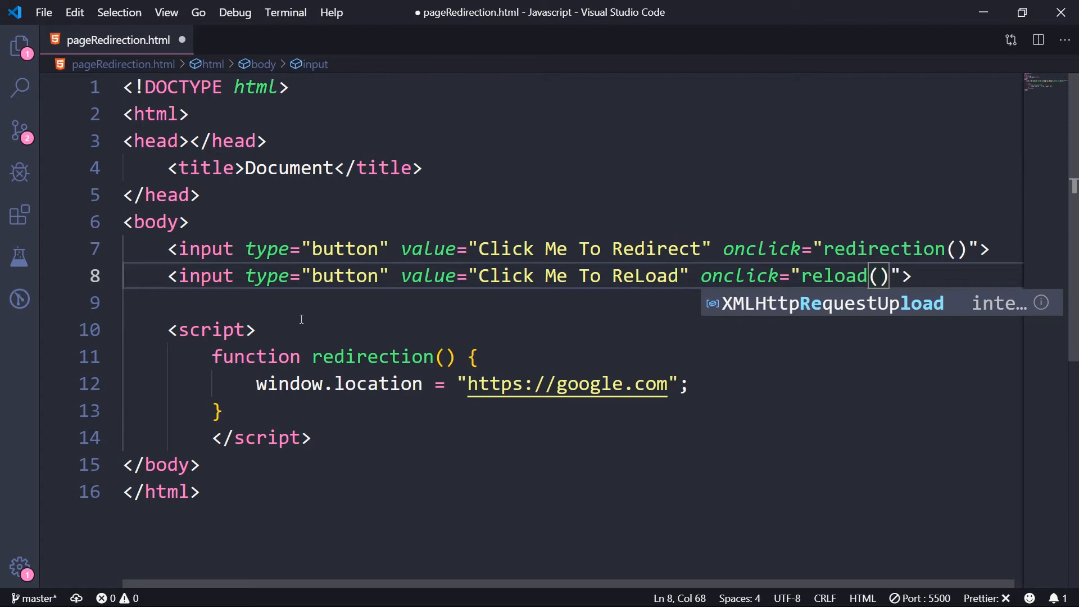
left_click(214, 356)
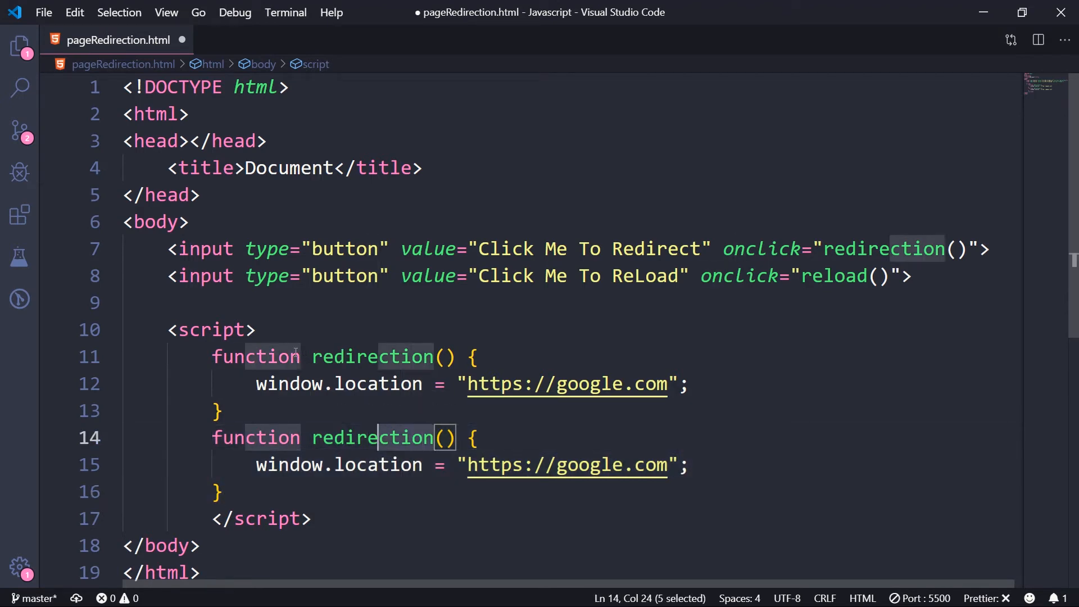
type("reload")
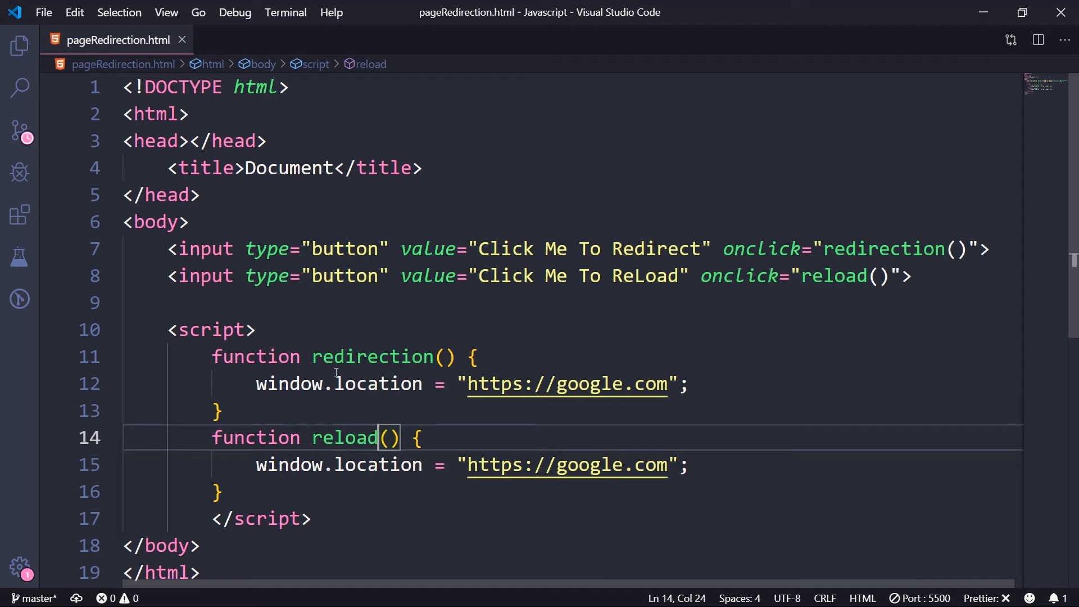
type(".location.reload();")
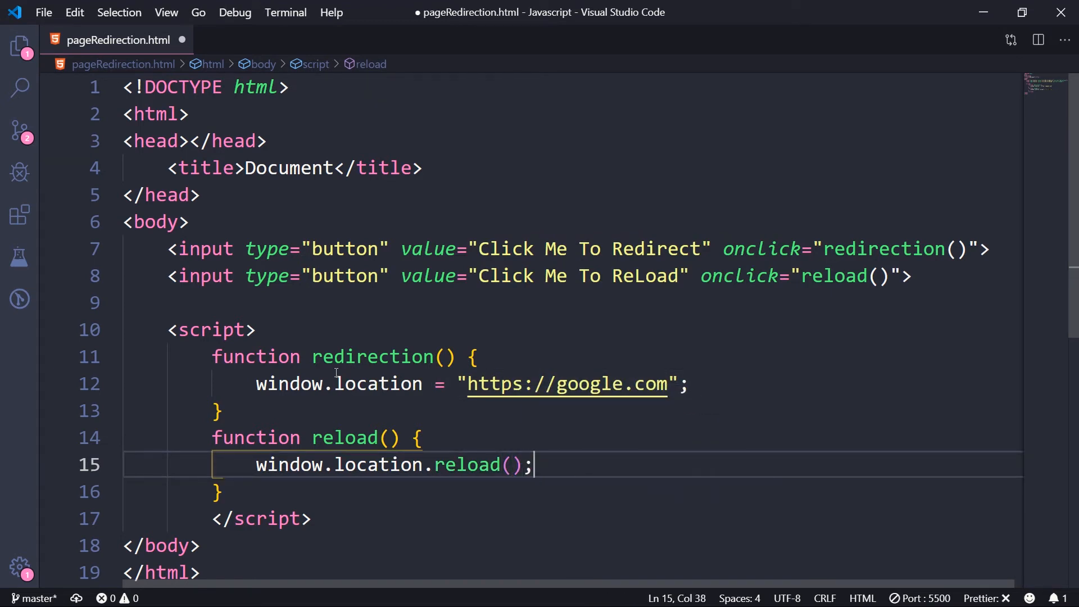
key("ctrl+s")
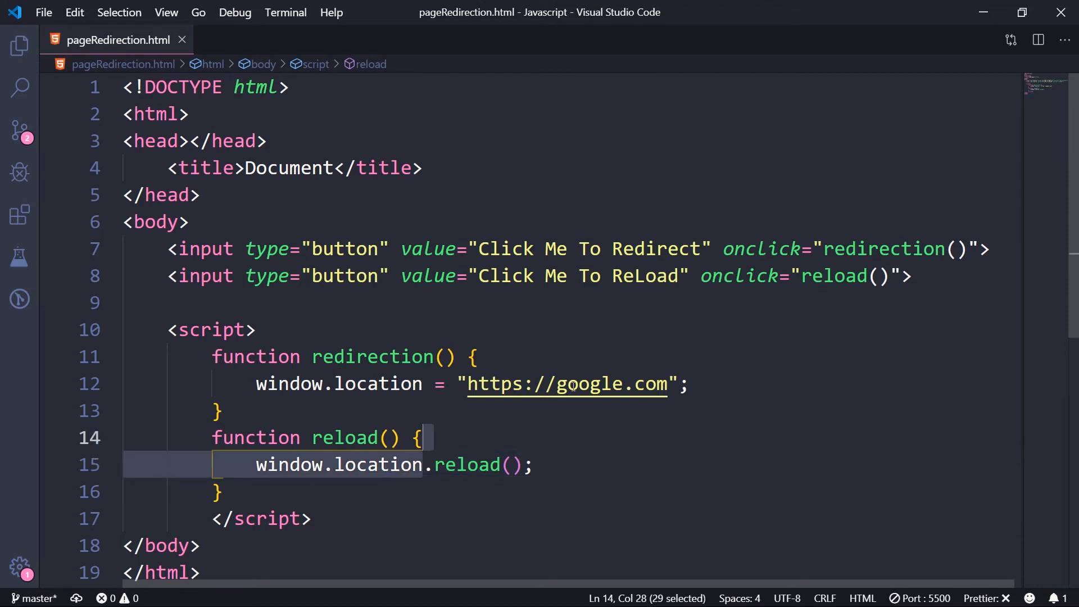
left_click(217, 491)
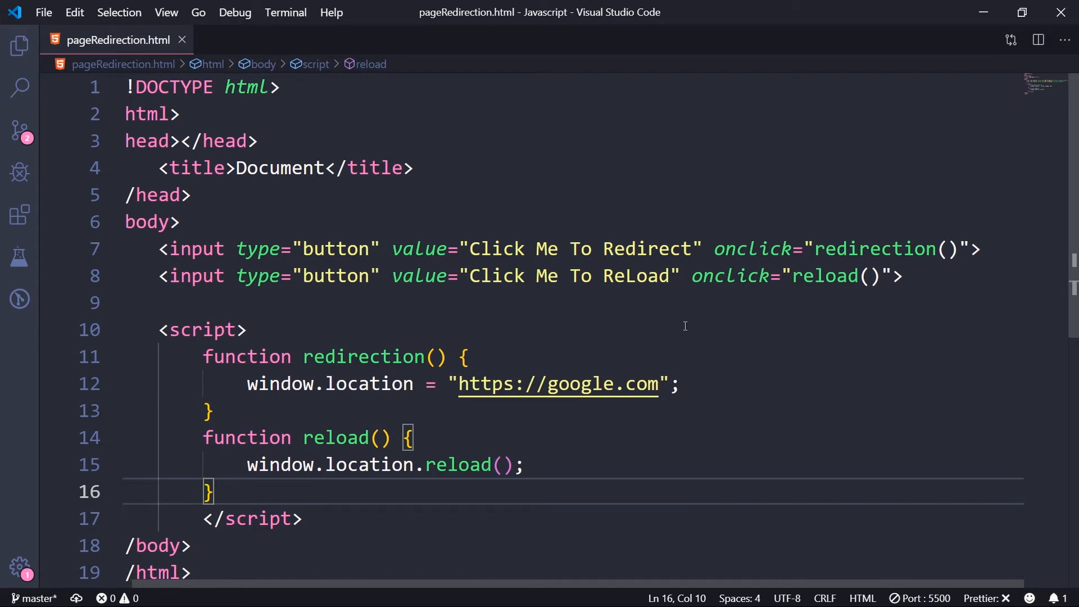
mouse_move(753, 219)
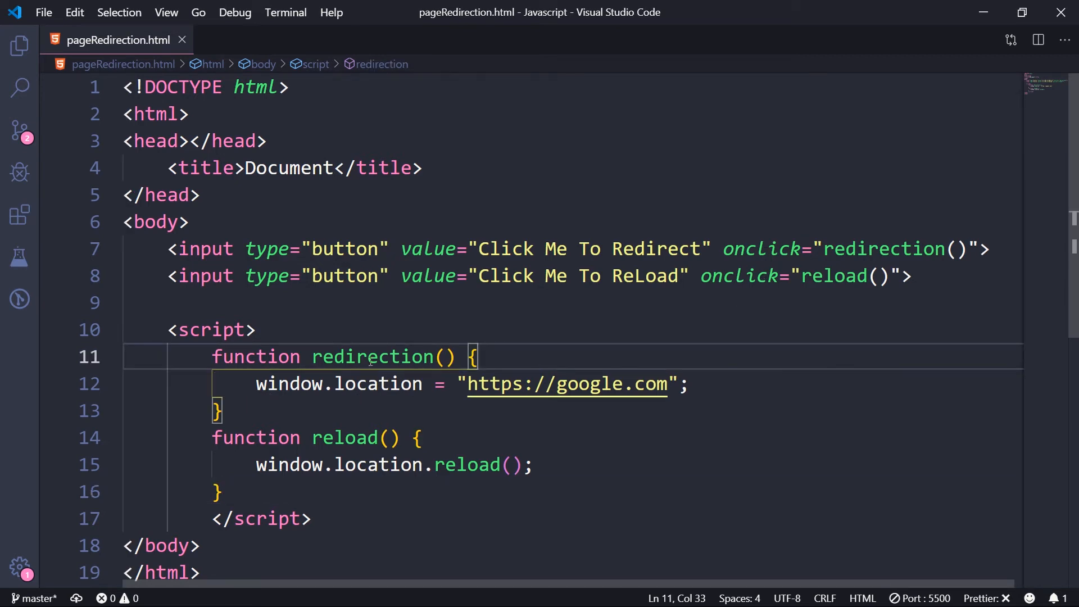
key("Enter")
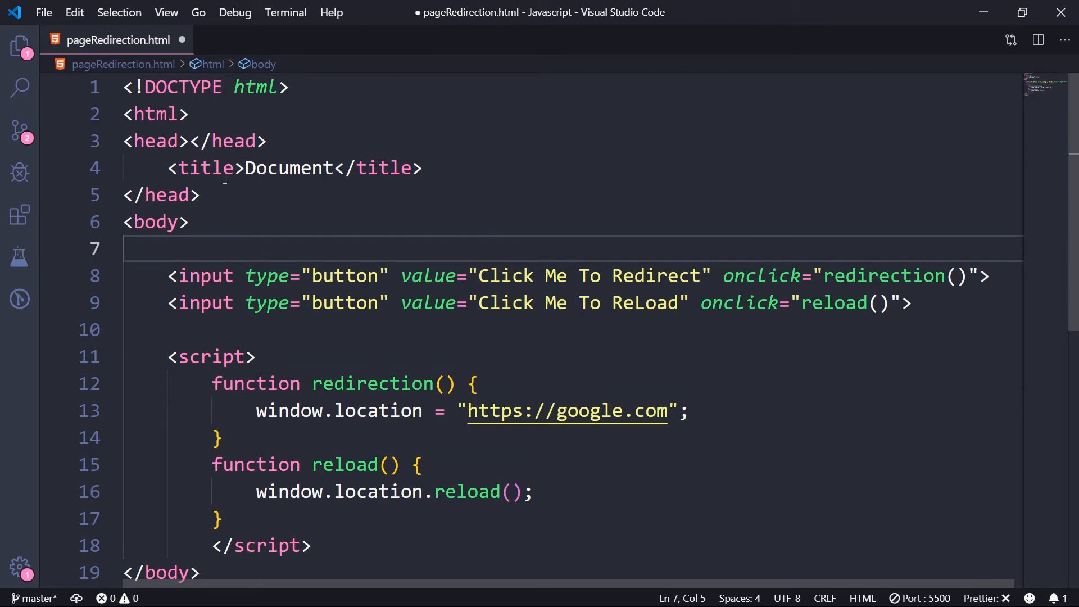
Step: Add a paragraph with id "dis" reading Hello This would disappear above the buttons
type("<p></p>")
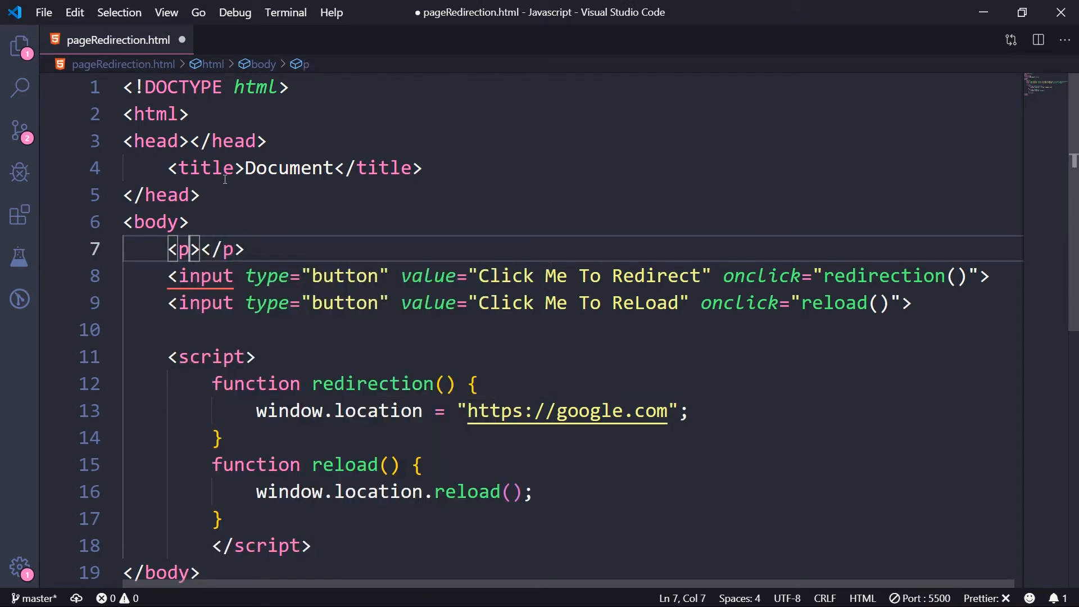
type("id=")
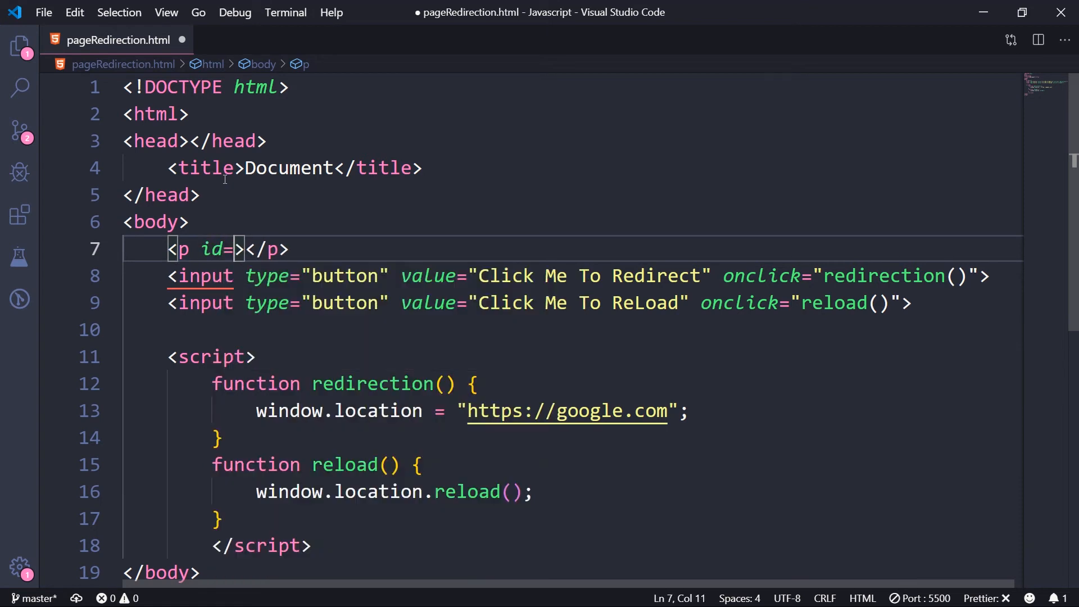
type("\"\"")
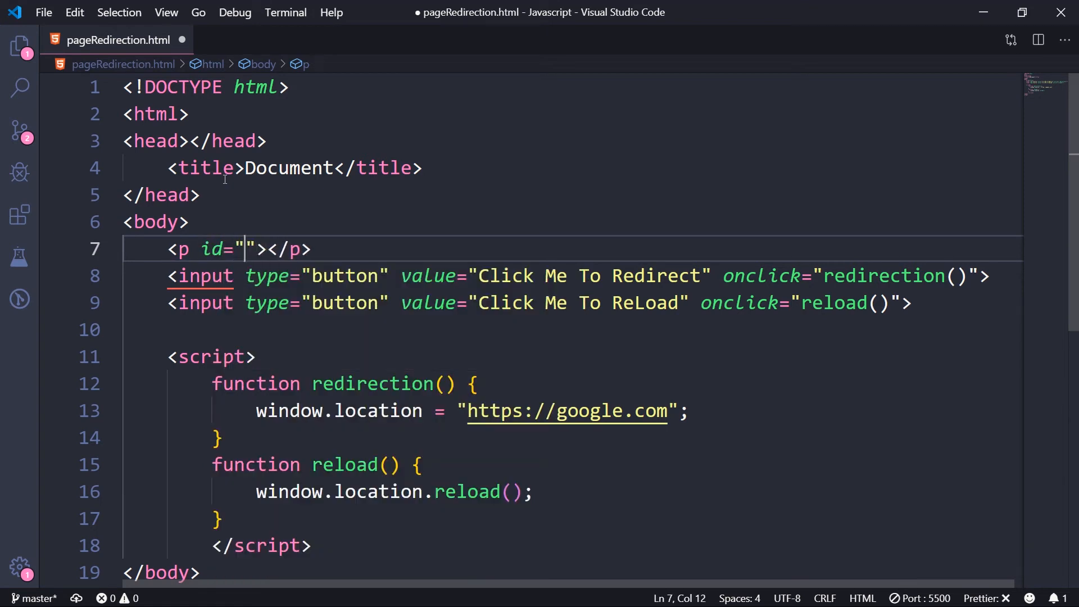
type("dis")
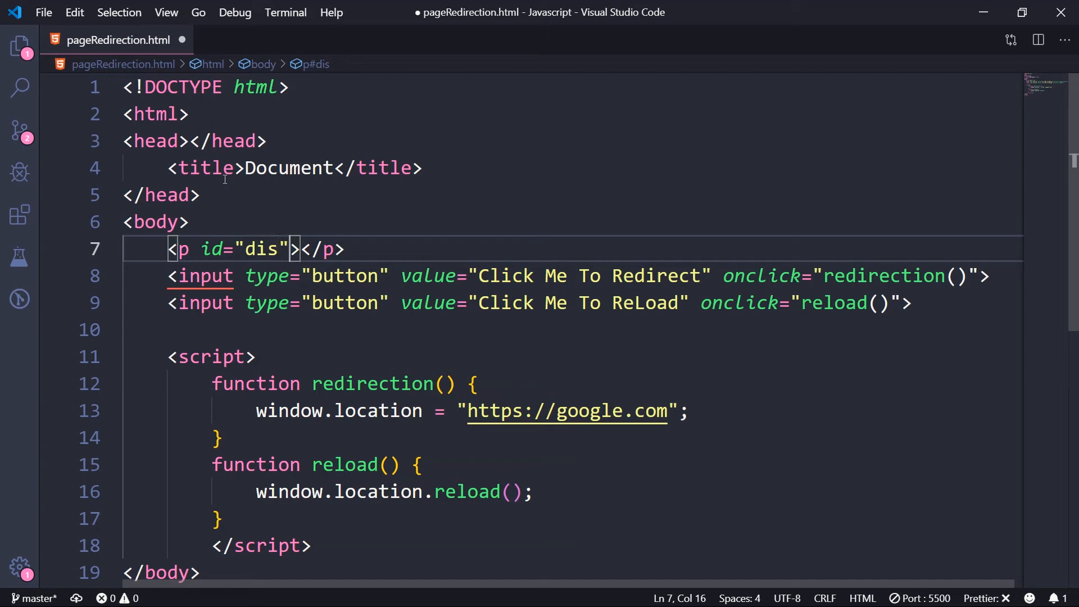
type("Hello")
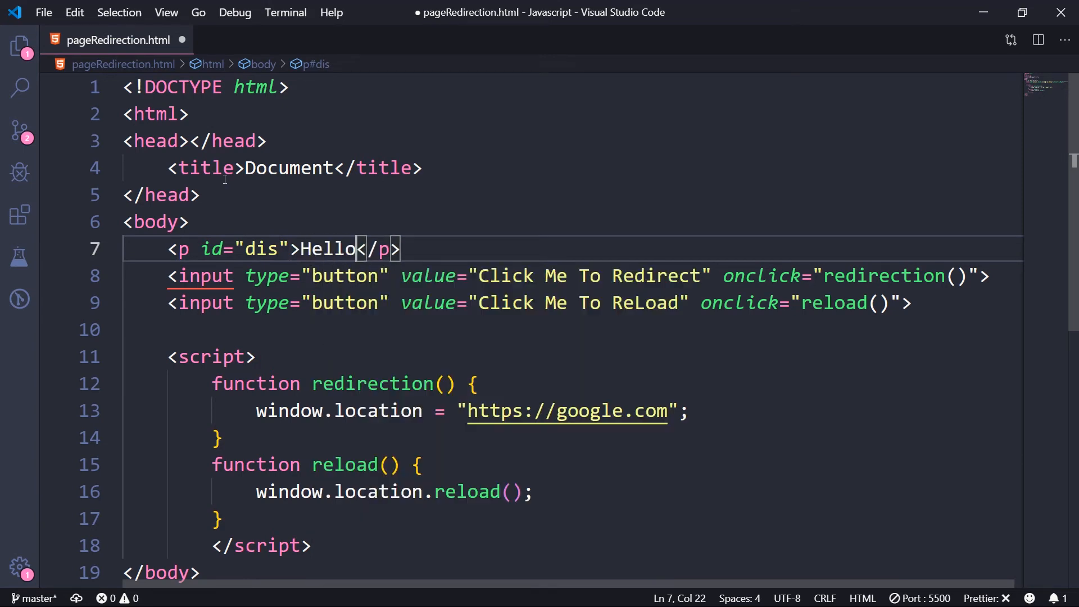
type("This would")
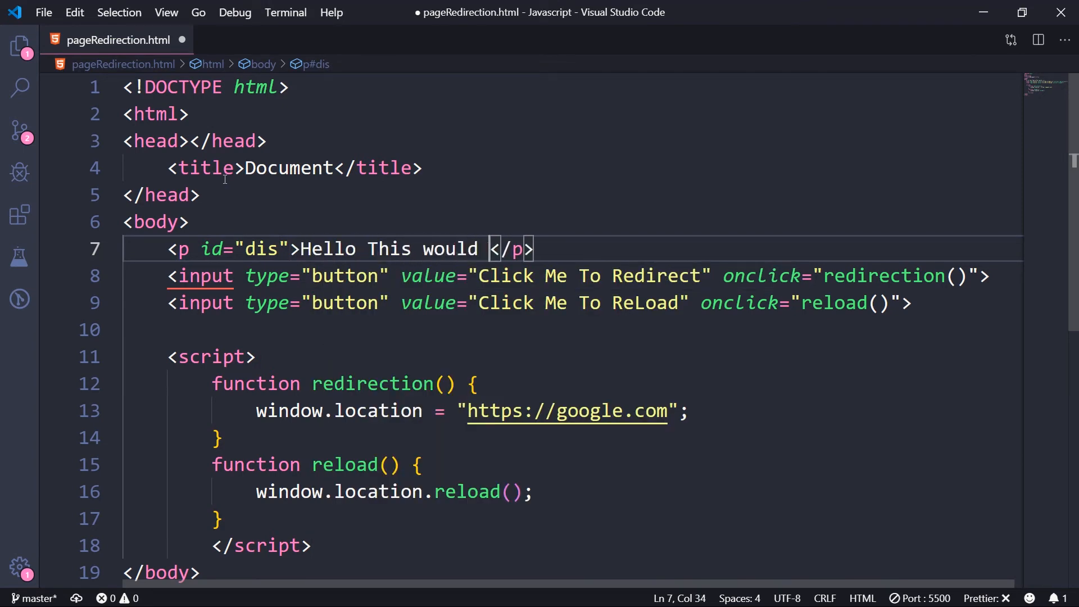
type("disappear")
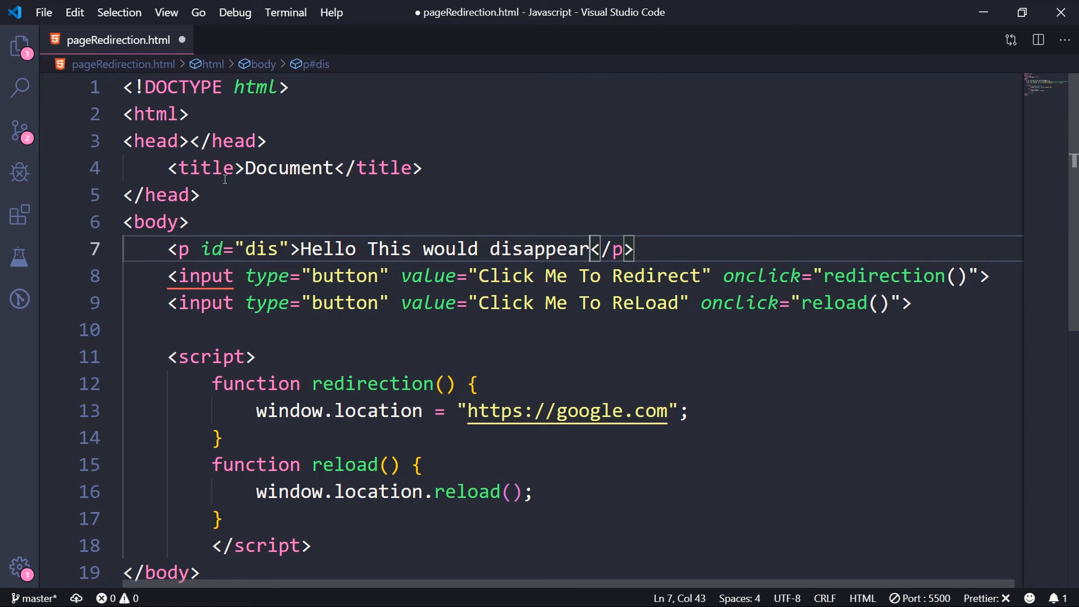
left_click(901, 302)
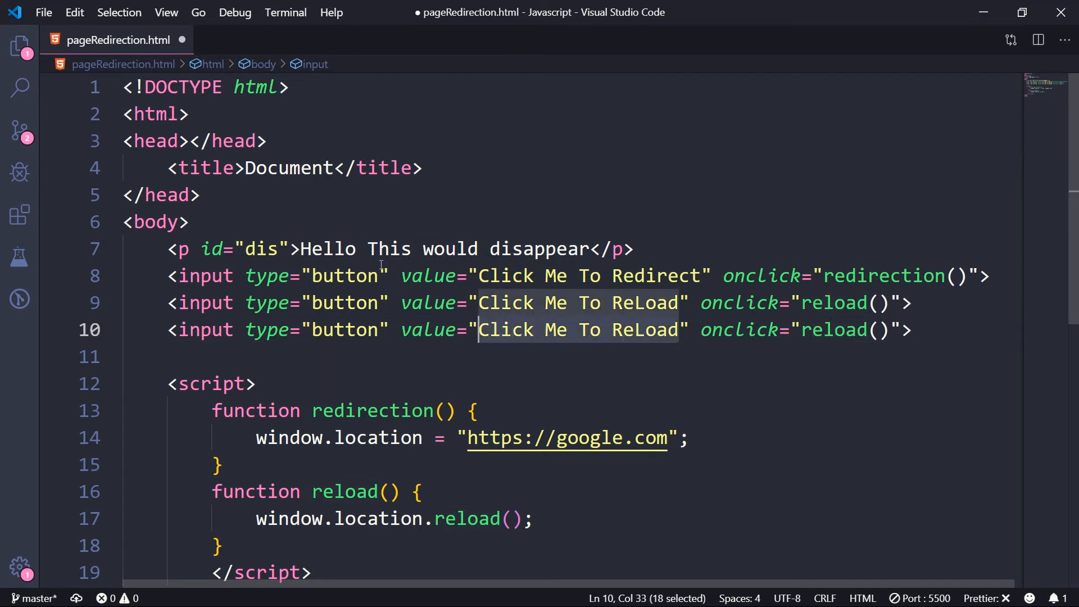
Step: Rename the third button Vanish calling vanish() and add an empty vanish() function
type("Vanis")
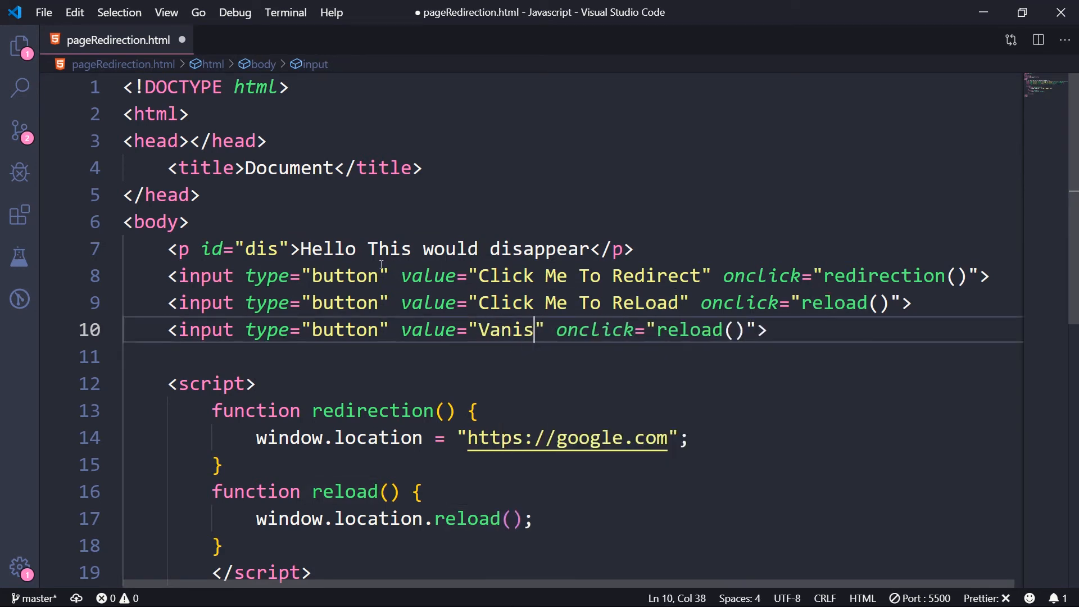
type("h")
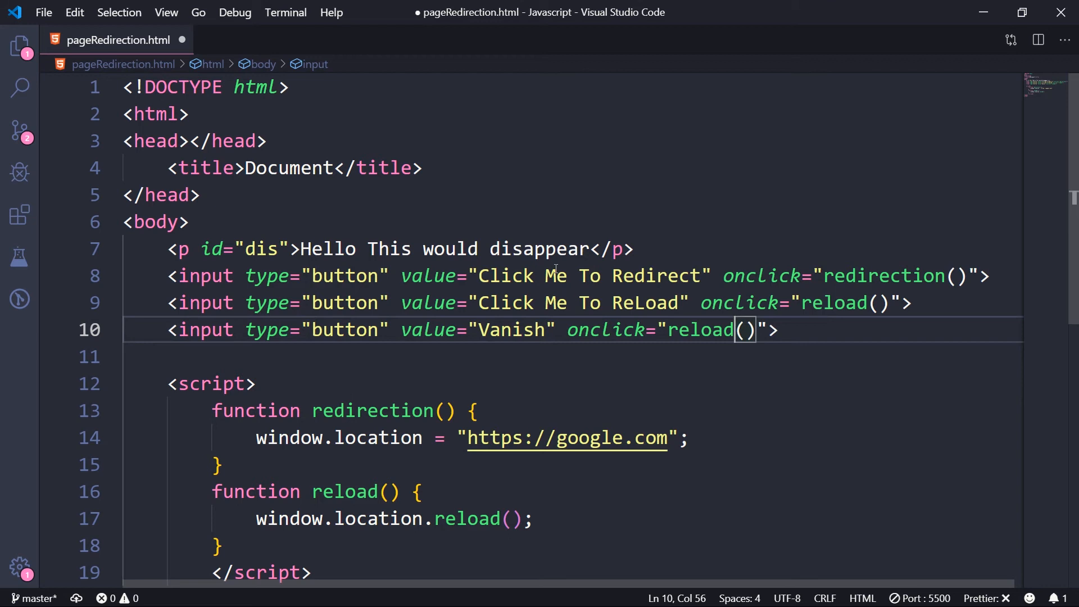
type("vanish")
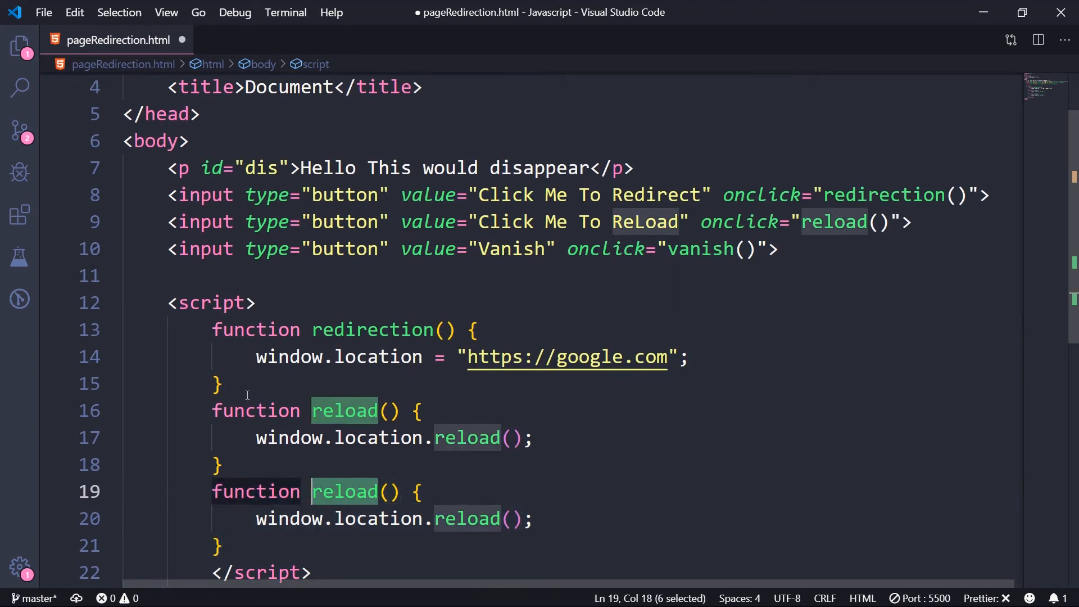
type("vanish")
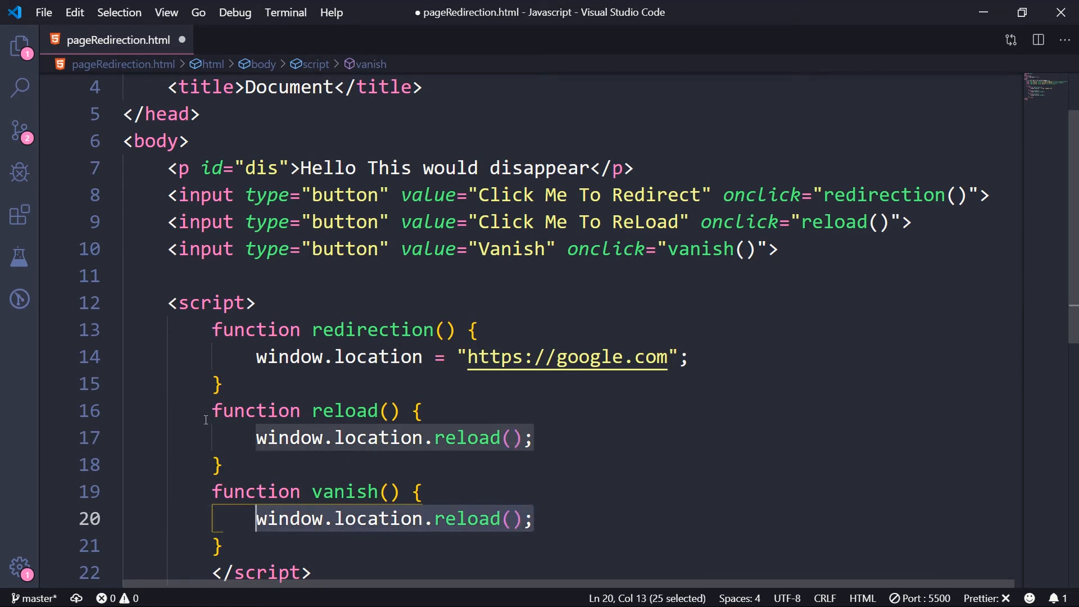
key("Delete")
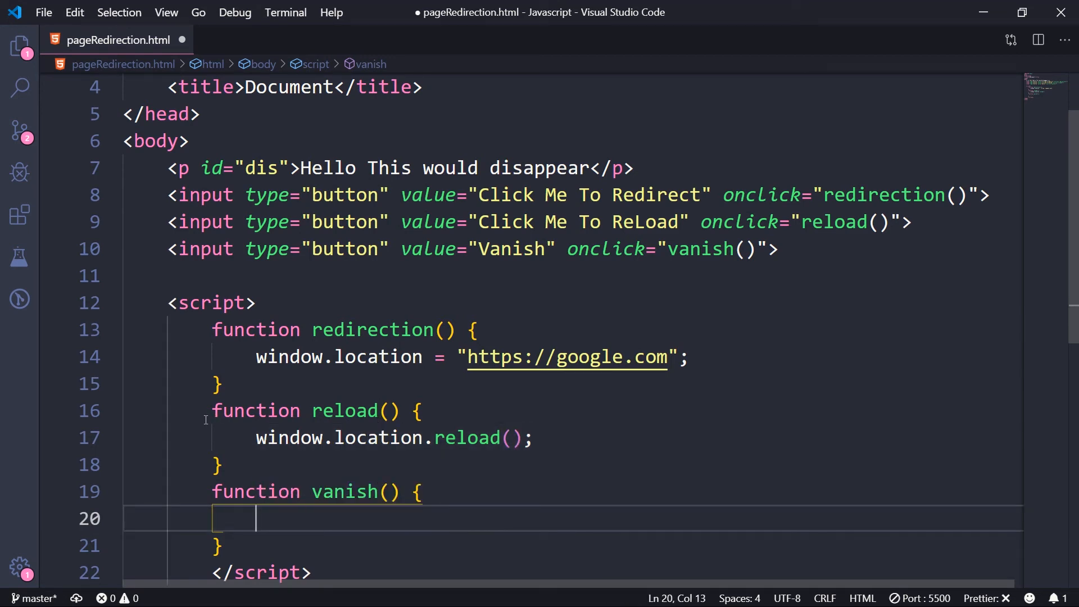
mouse_move(516, 136)
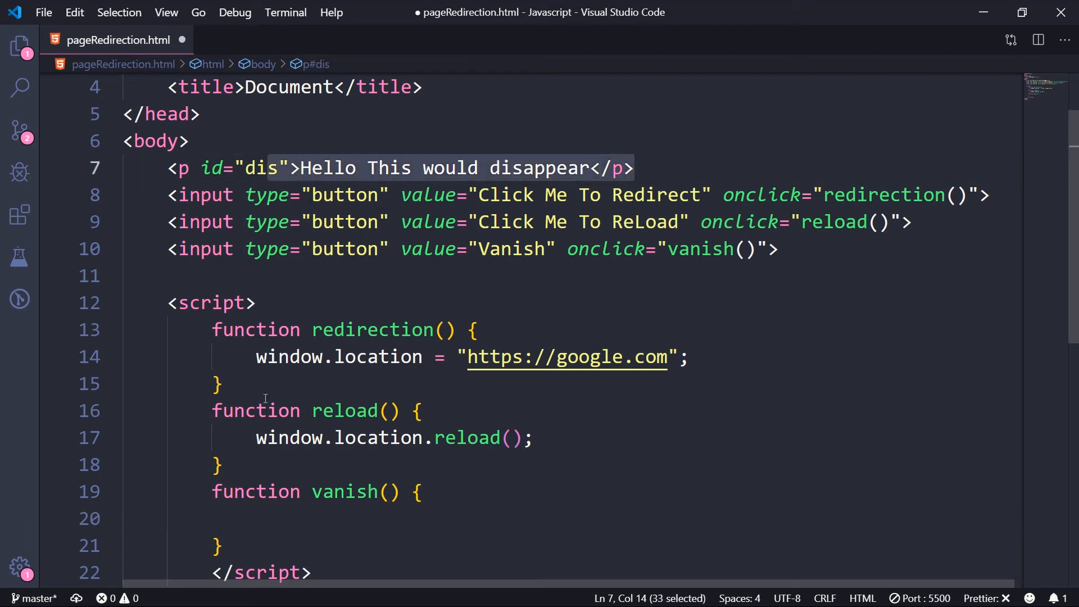
Step: Make vanish() set document.getElementById('dis').innerHTML to "", save, and minimize VS Code
type("document.")
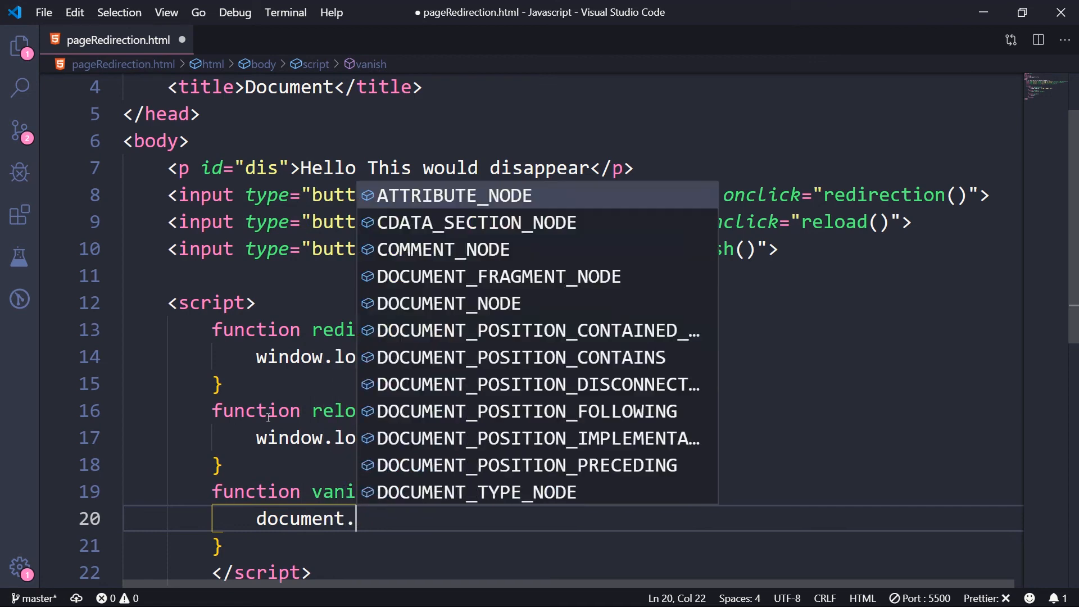
type("getElementById('")
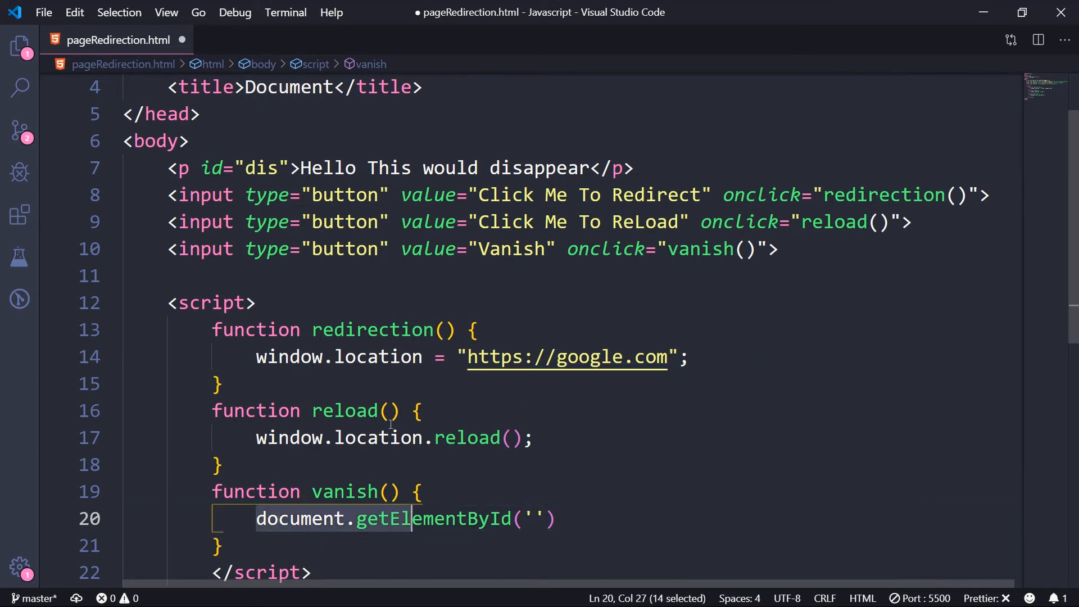
key("shift+End")
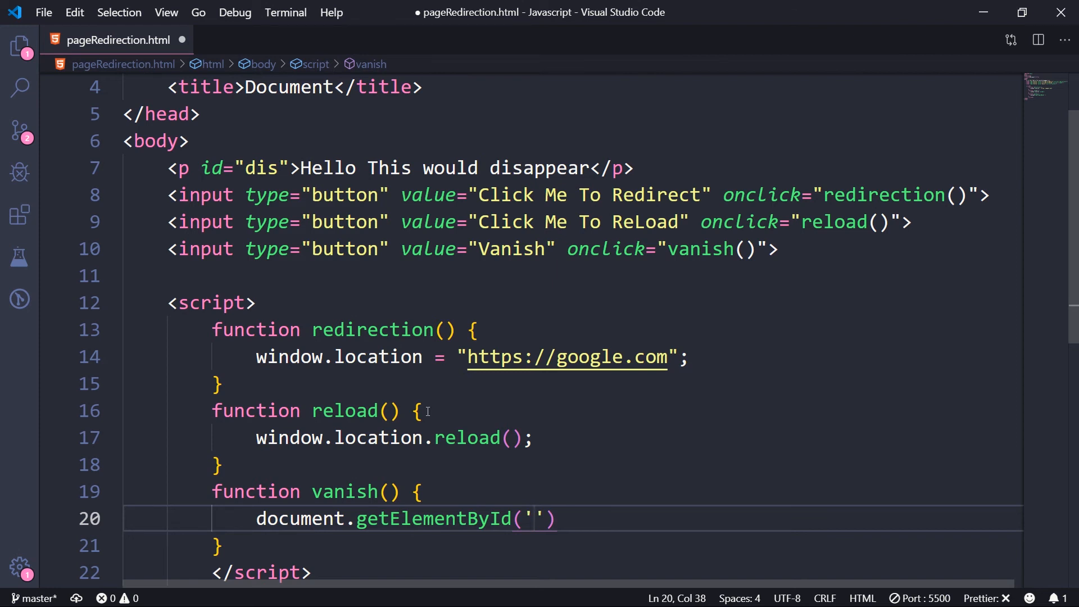
mouse_move(433, 518)
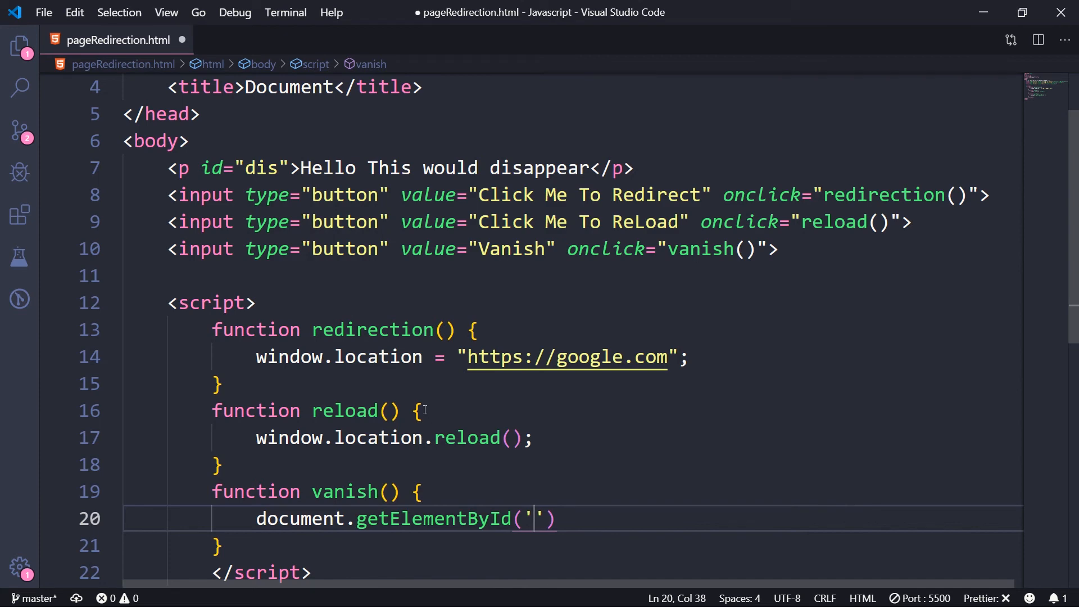
type("dis")
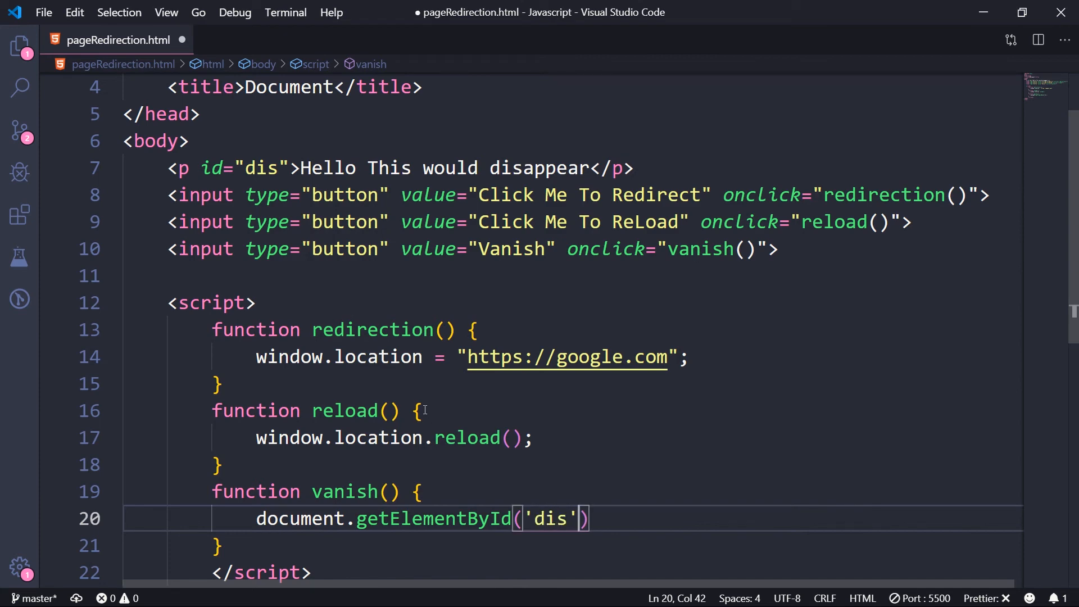
type(".innerHTML")
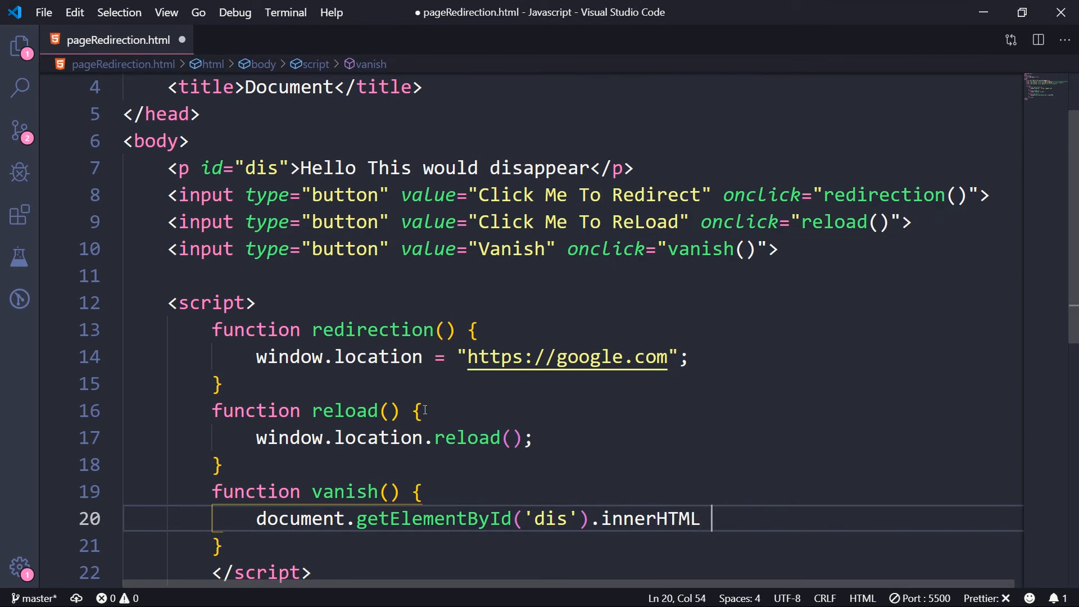
type("= \"\"")
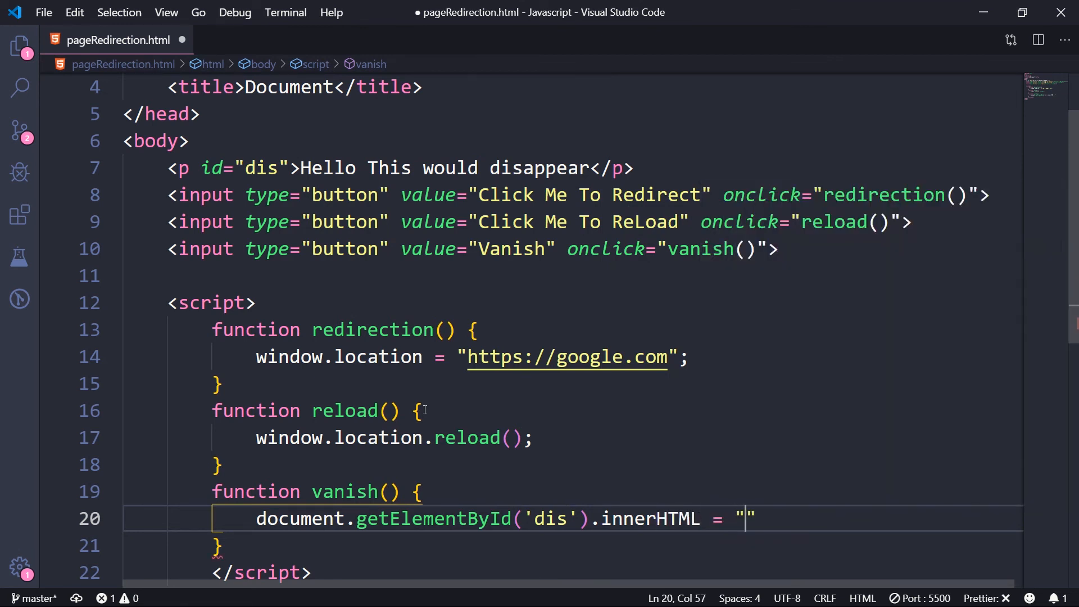
type(";")
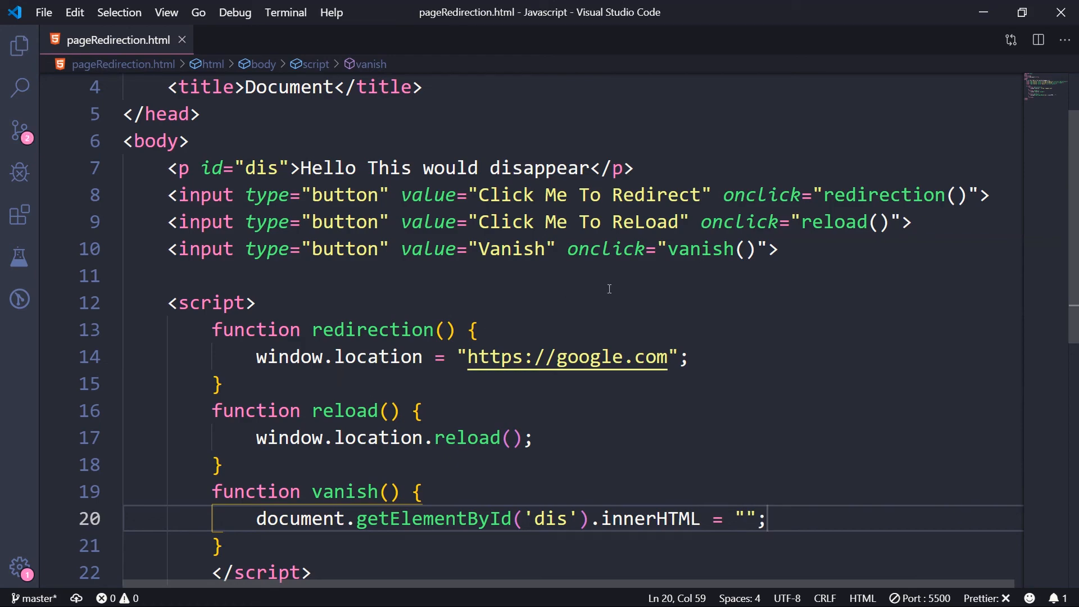
left_click(982, 12)
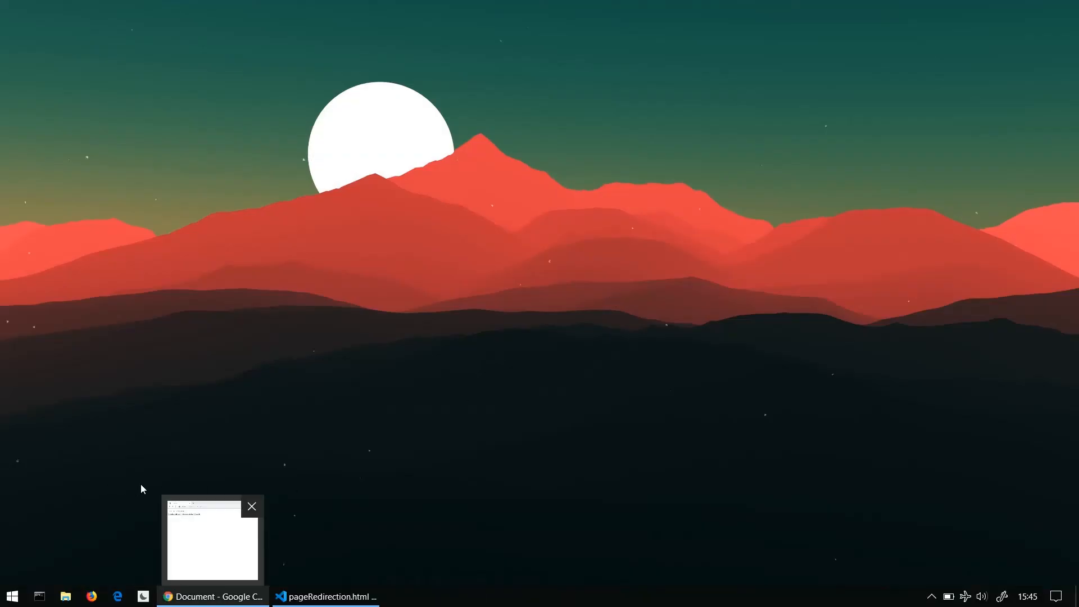
Step: In Chrome test that Vanish clears the Hello paragraph, then return to the code editor
left_click(212, 539)
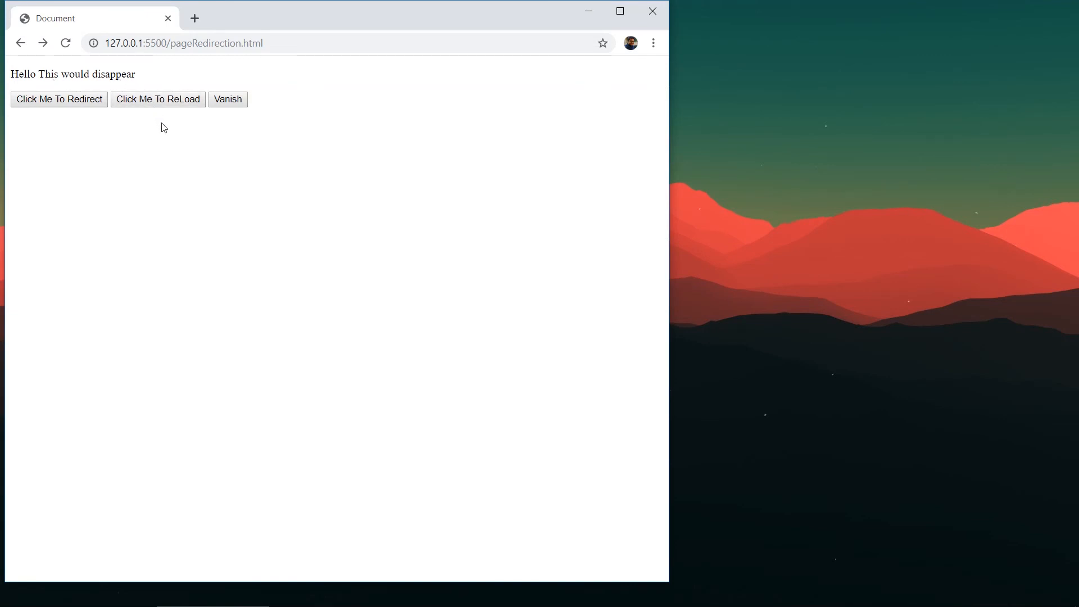
left_click(227, 99)
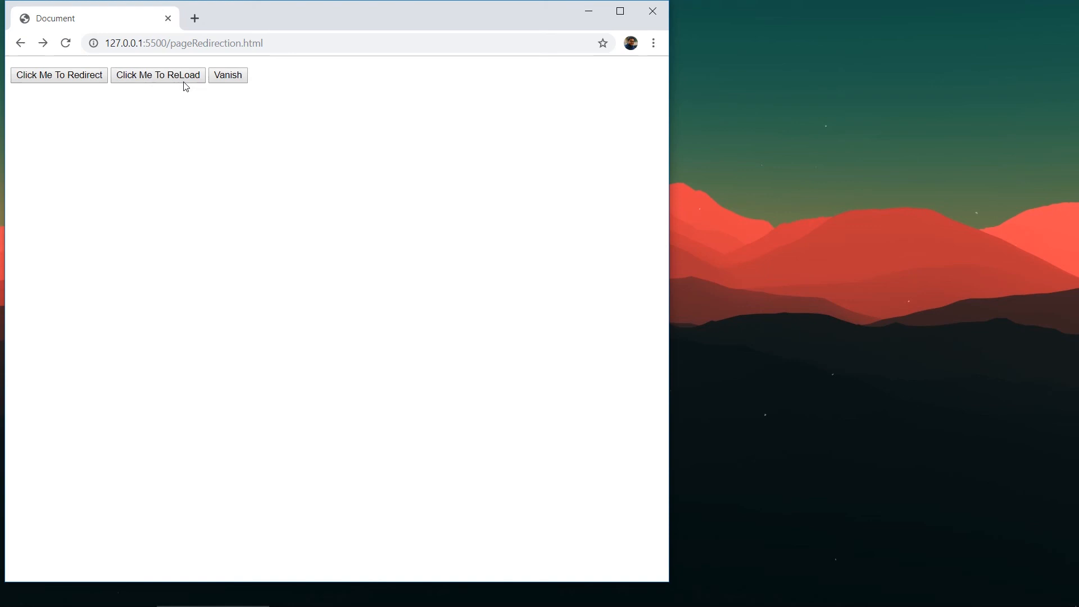
mouse_move(147, 66)
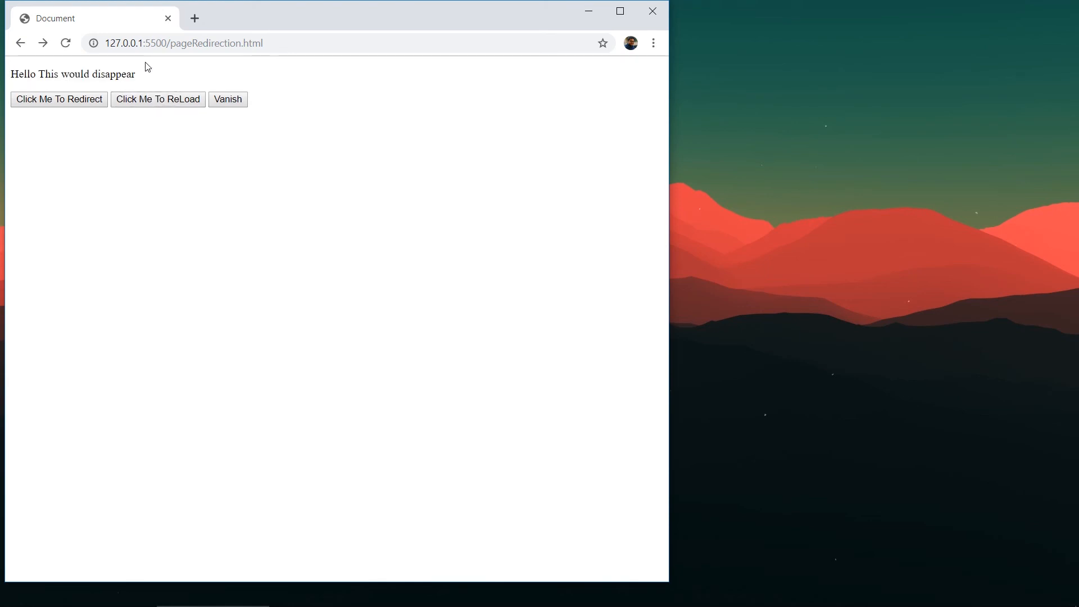
mouse_move(173, 251)
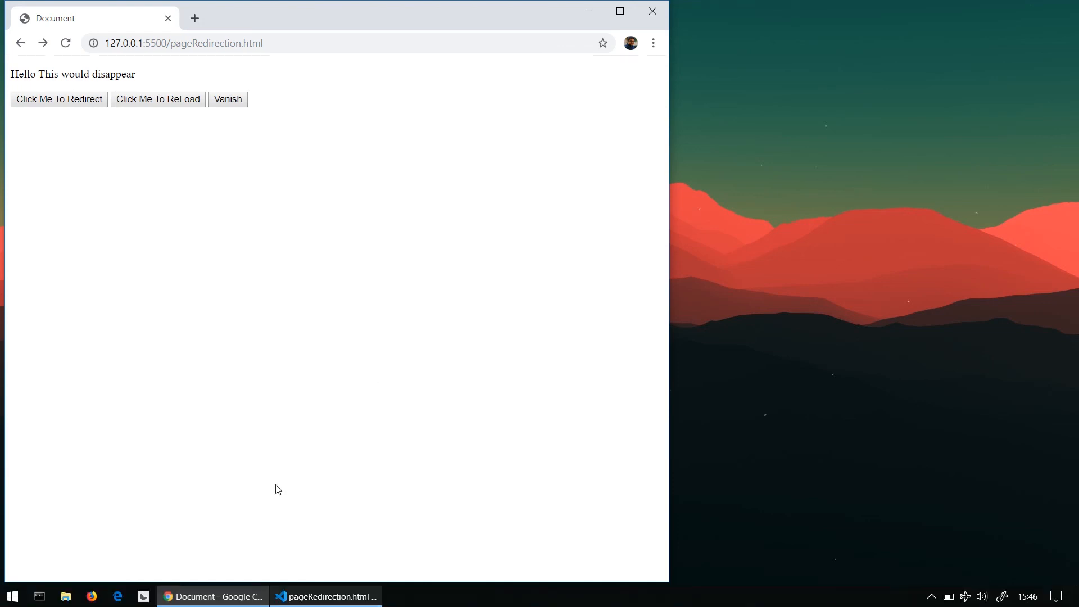
left_click(324, 595)
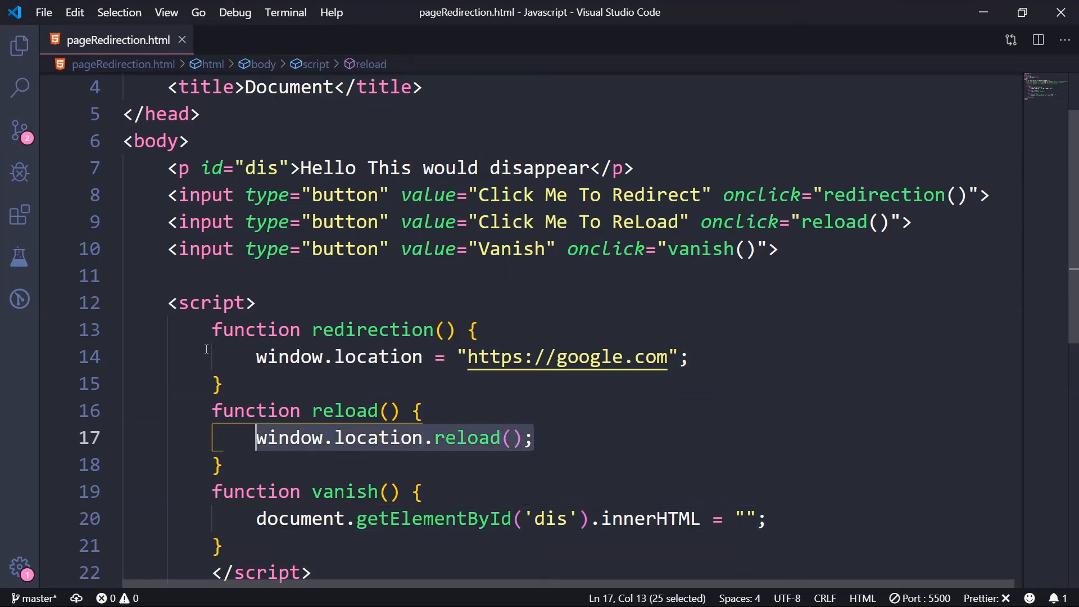
scroll("up", 3)
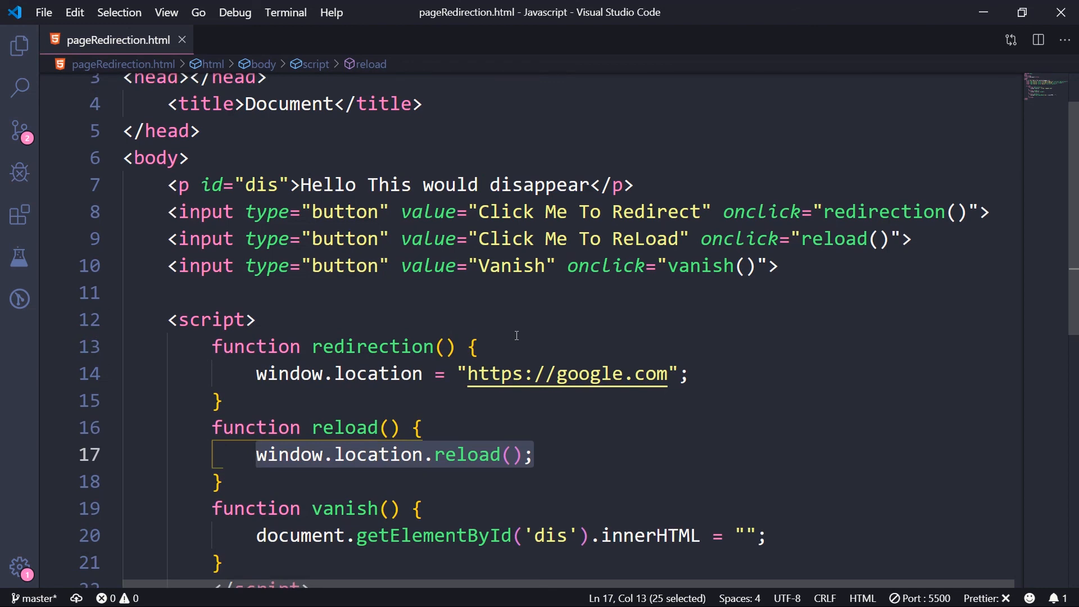
scroll("down", 3)
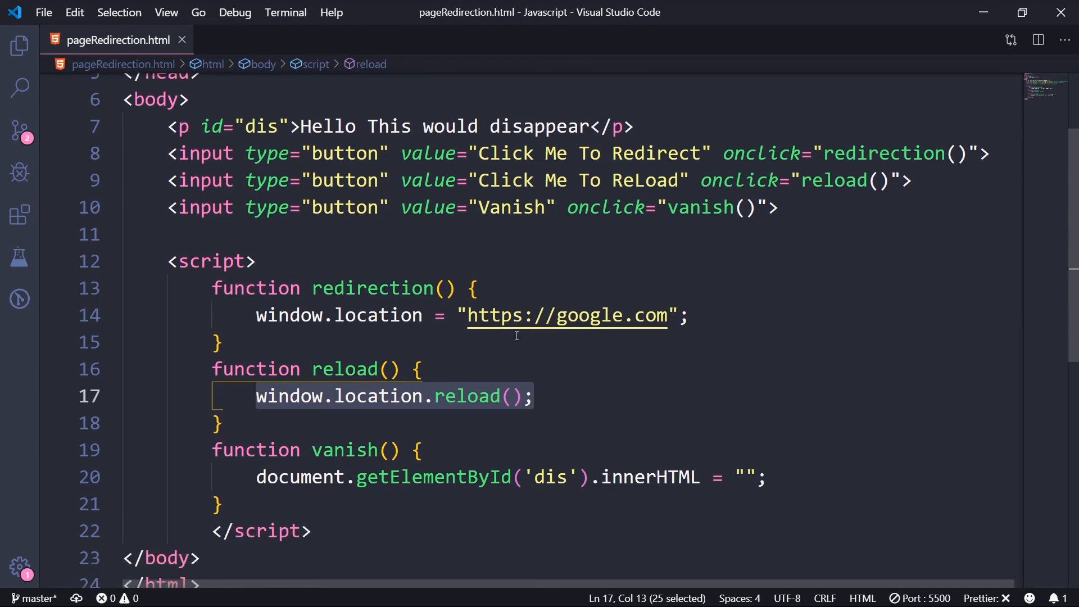
scroll("down", 3)
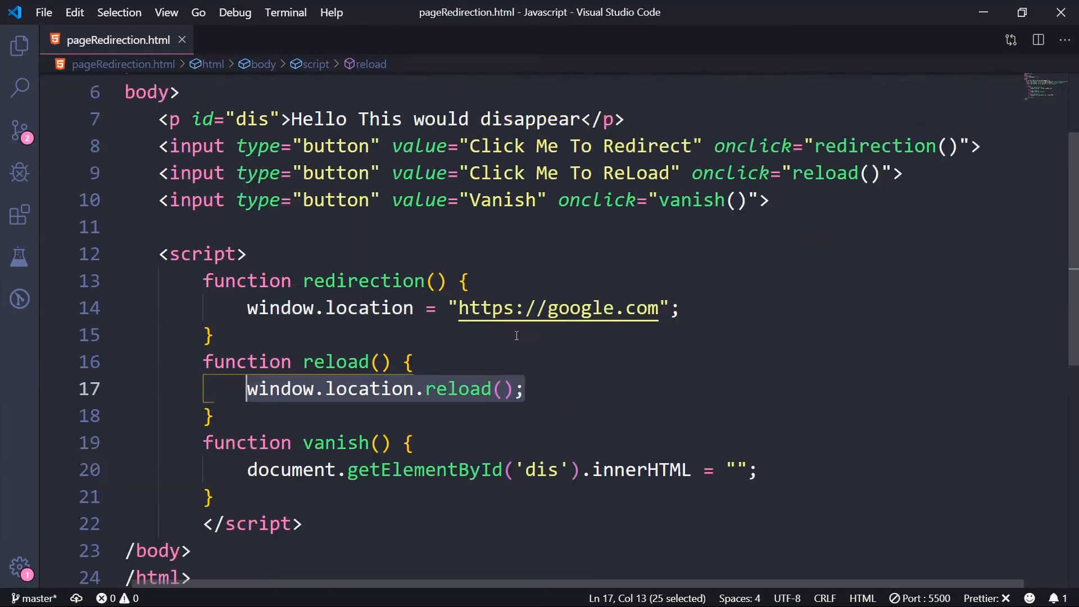
scroll("up", 3)
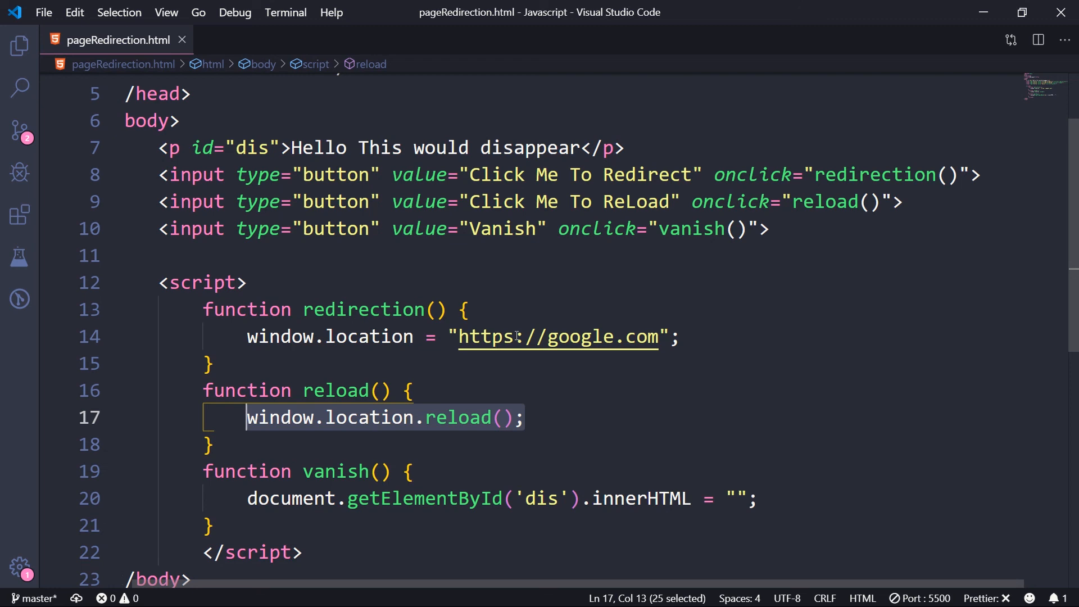
scroll("up", 3)
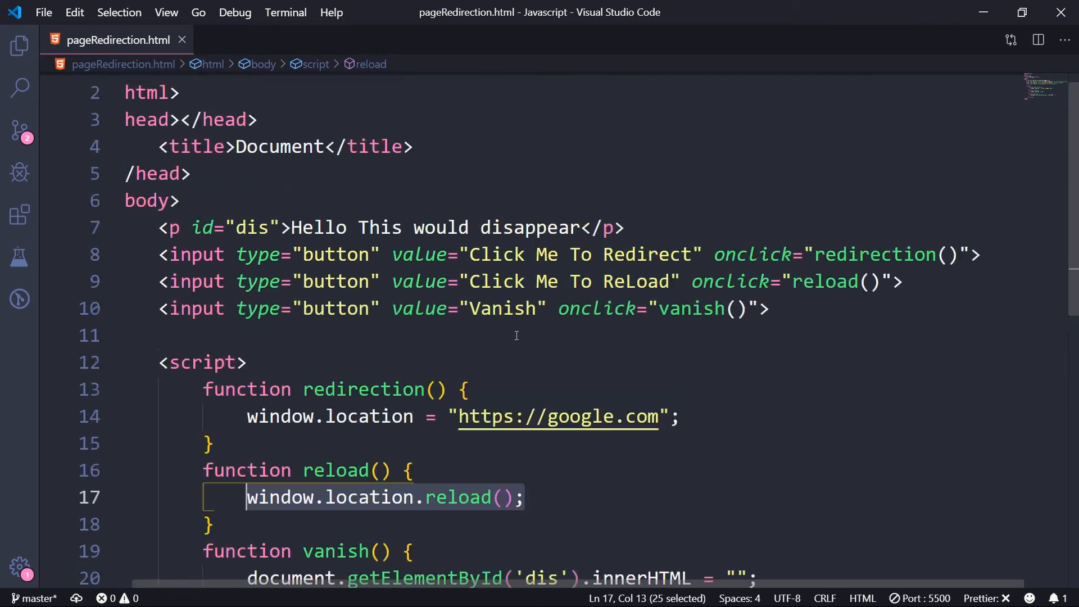
scroll("up", 3)
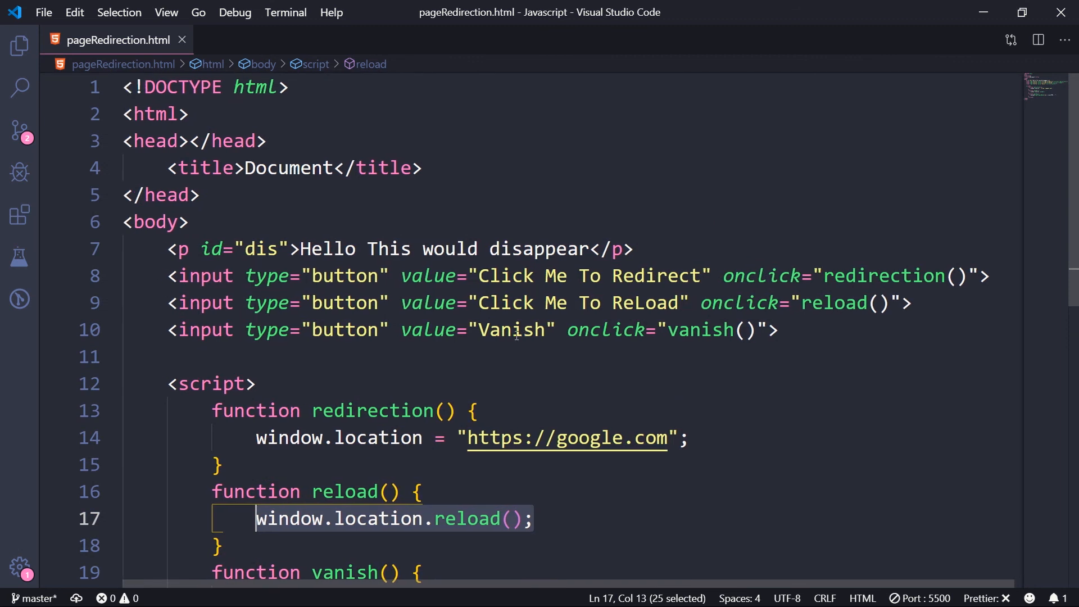
mouse_move(601, 269)
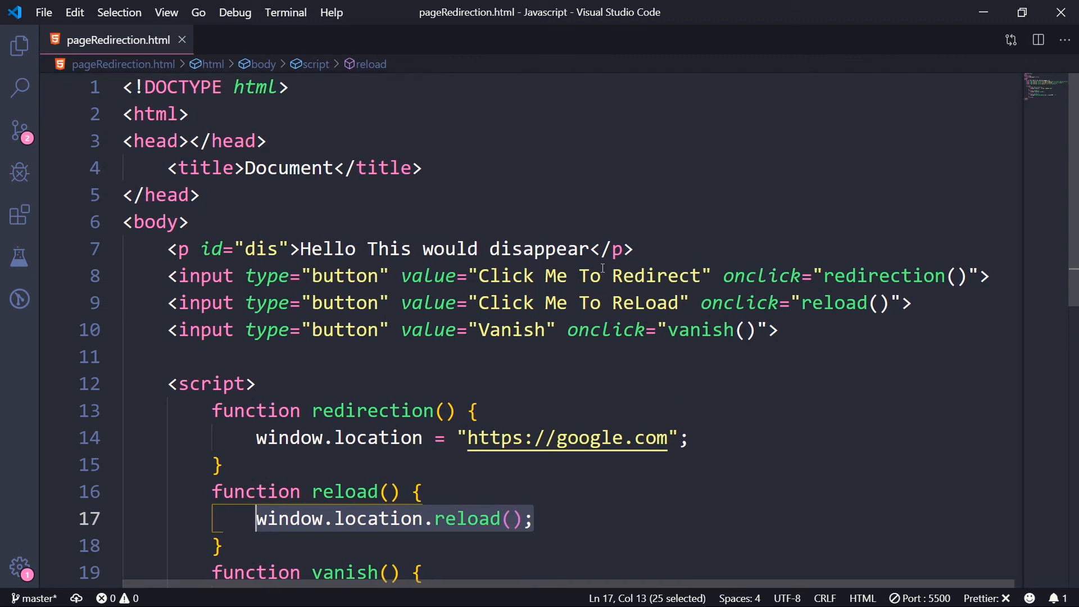